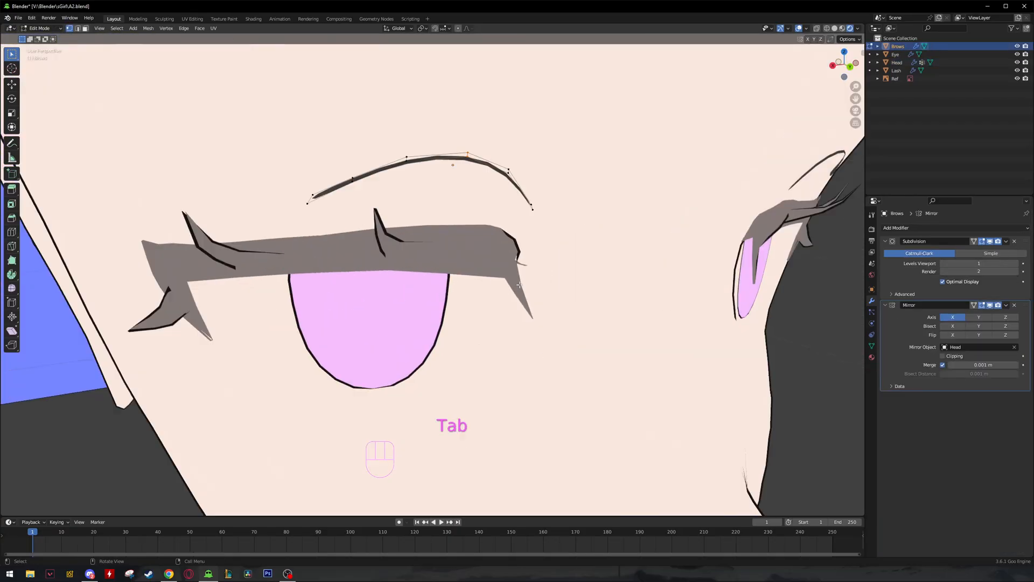
Leave Edit Mode on the brows and switch to the camera view of the finished head.
{"action": "key", "text": "Tab"}
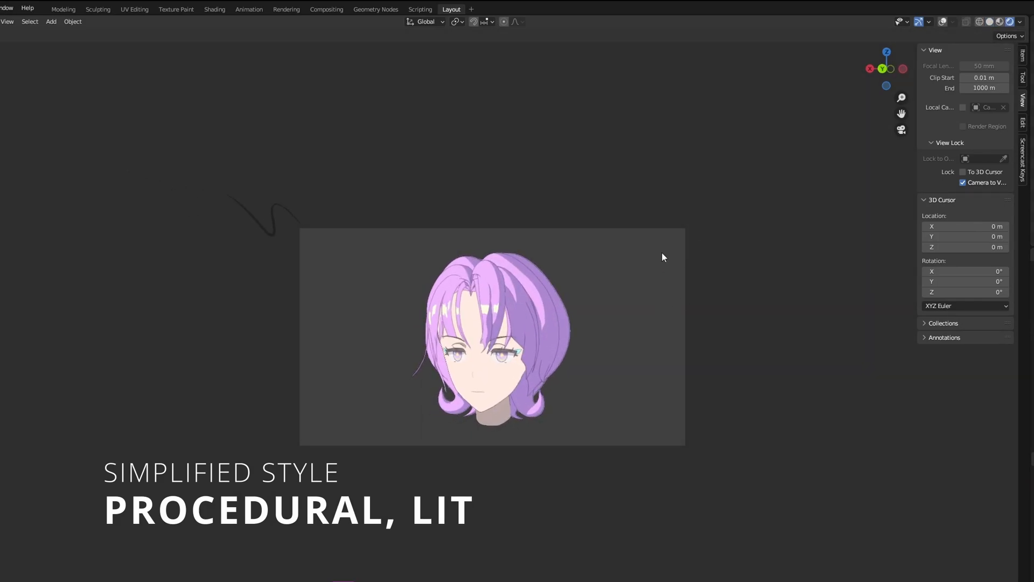
{"action": "left_click", "coordinate": [989, 21]}
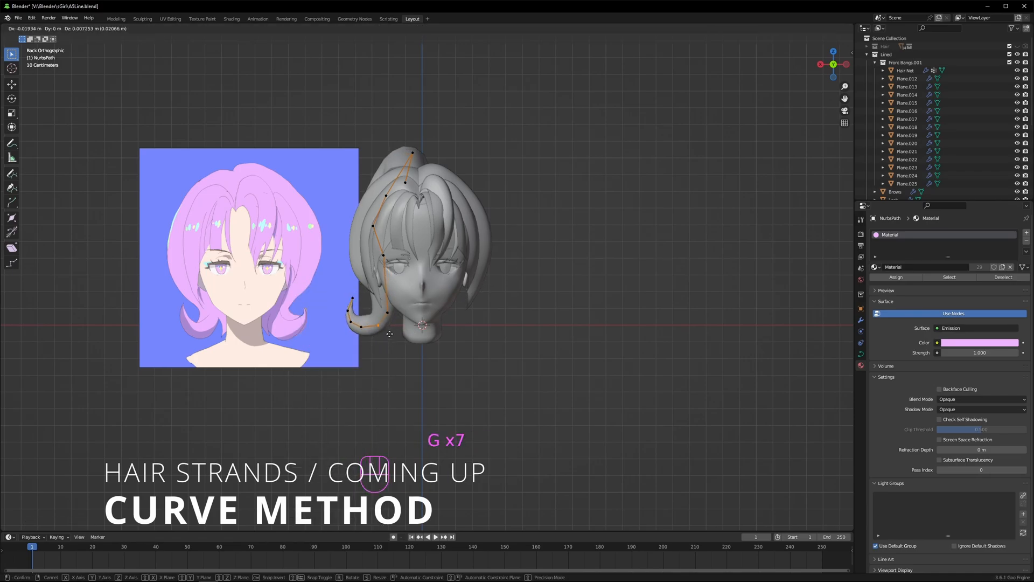
Edit the NurbsPath strand so its control points follow the head's silhouette.
{"action": "key", "text": "Tab"}
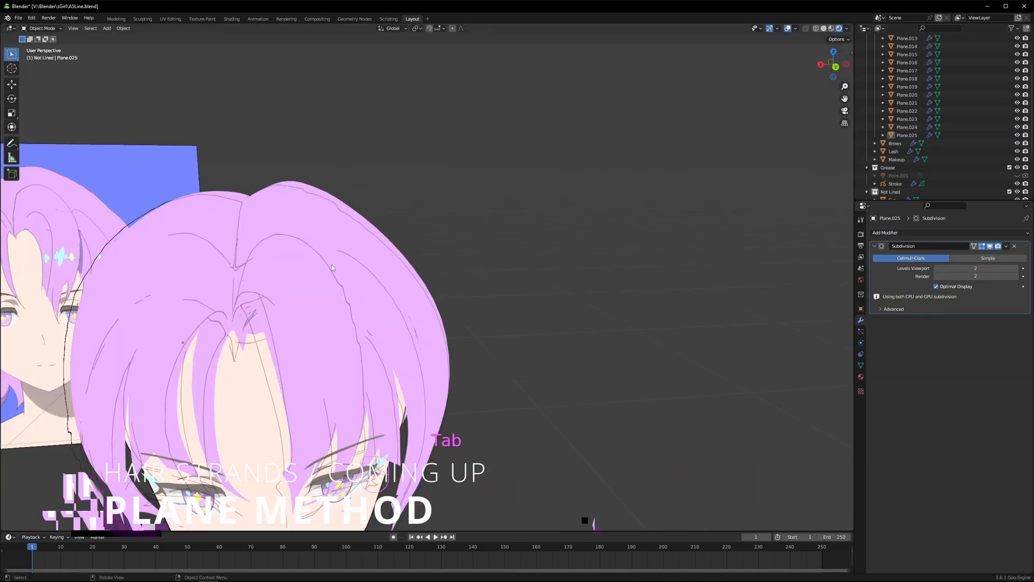
Move Plane.007's vertices so the strand sits against the side of the head.
{"action": "key", "text": "Tab"}
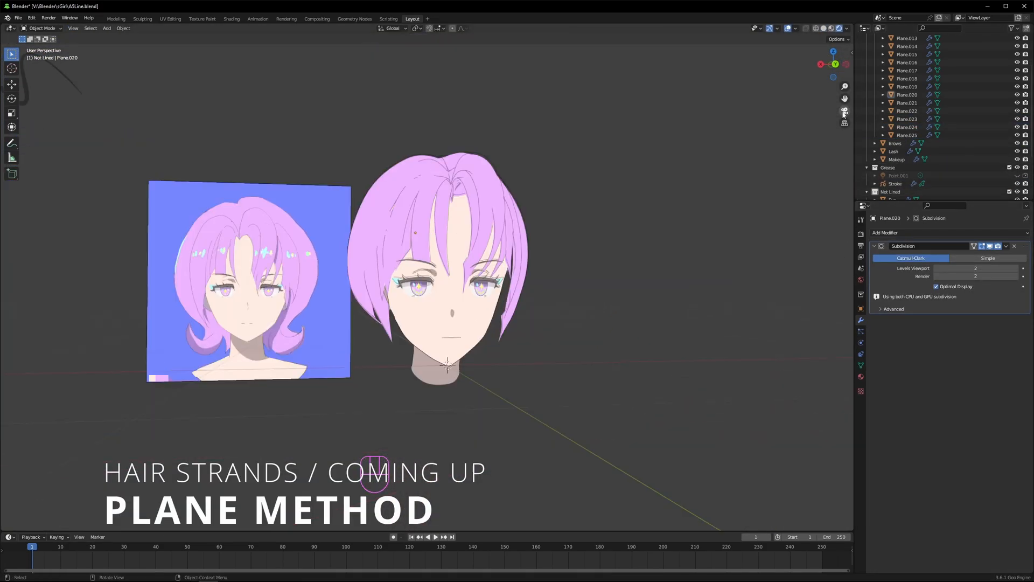
{"action": "key", "text": "g"}
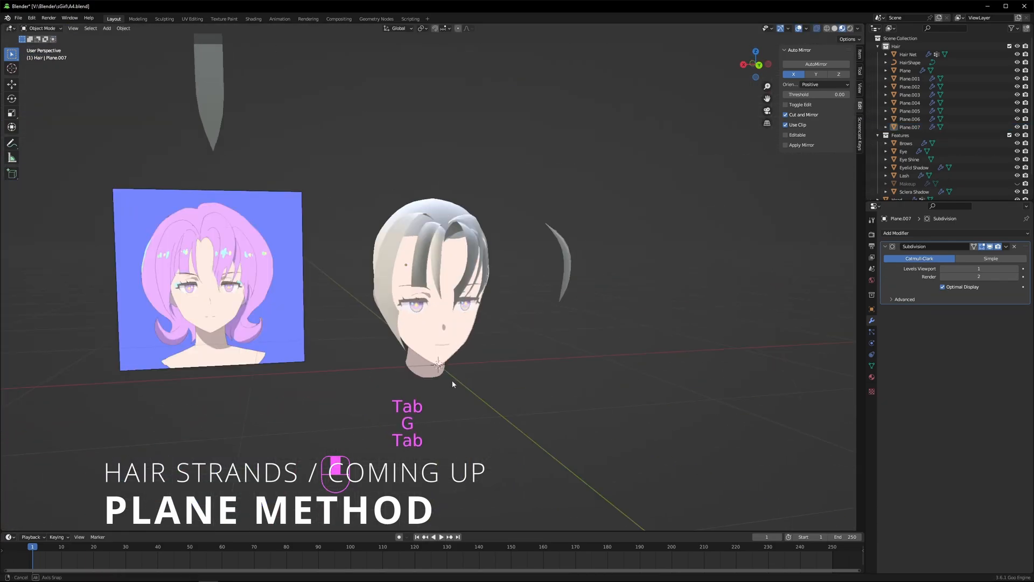
{"action": "key", "text": "Tab"}
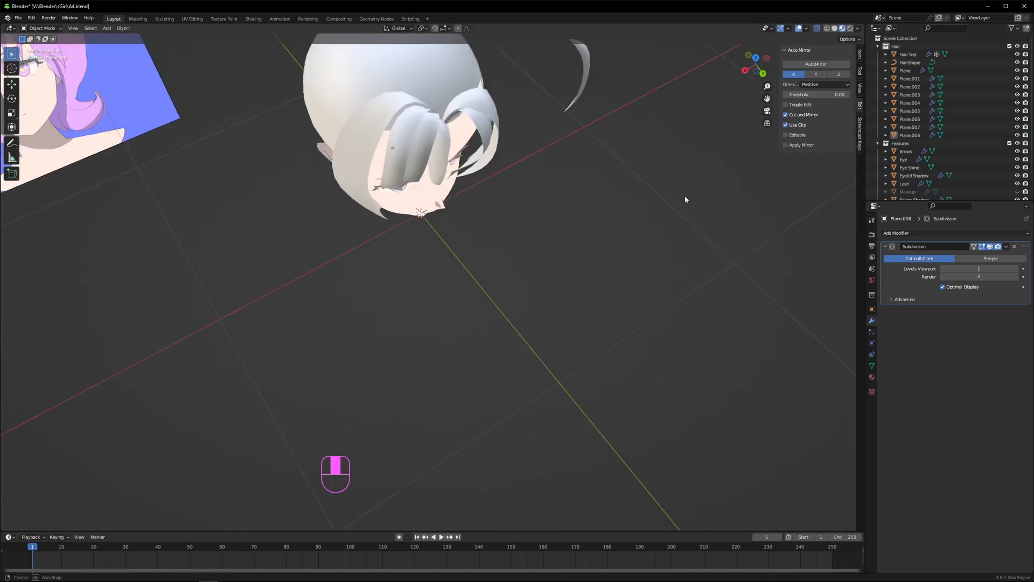
Shape Plane.008 along the left hairline, rotating its vertices to follow the curve.
{"action": "key", "text": "Tab"}
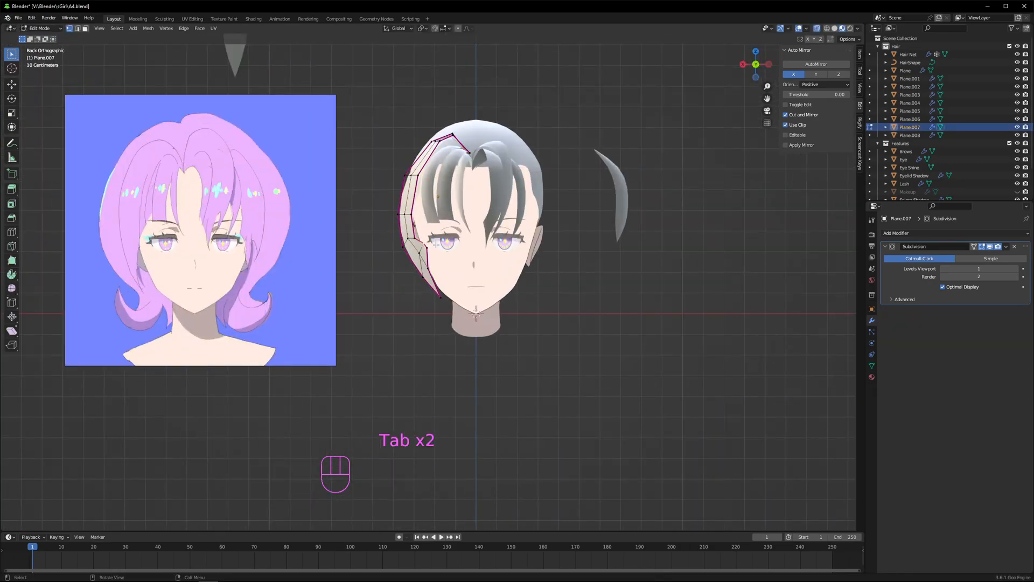
{"action": "key", "text": "g"}
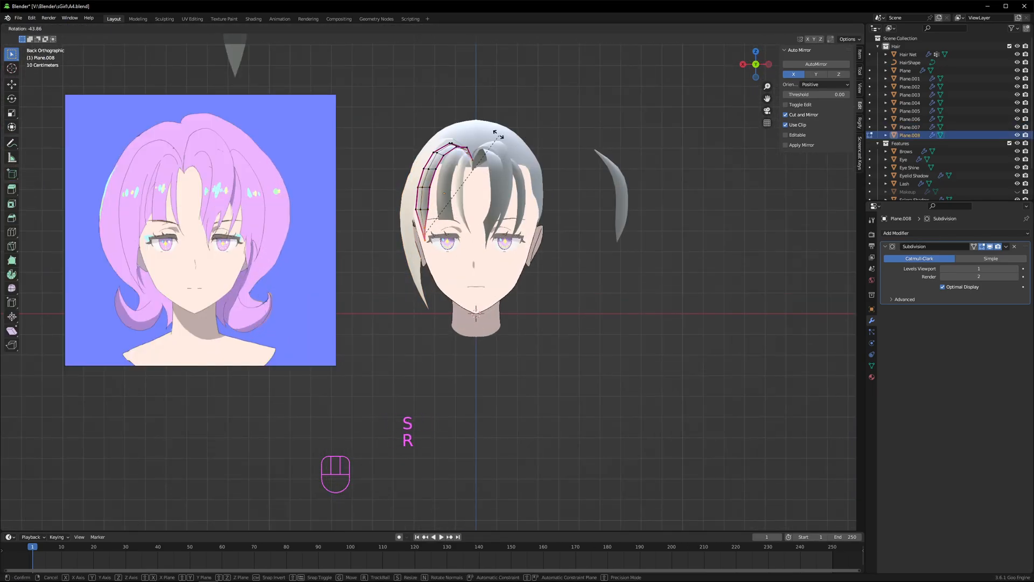
{"action": "key", "text": "Tab"}
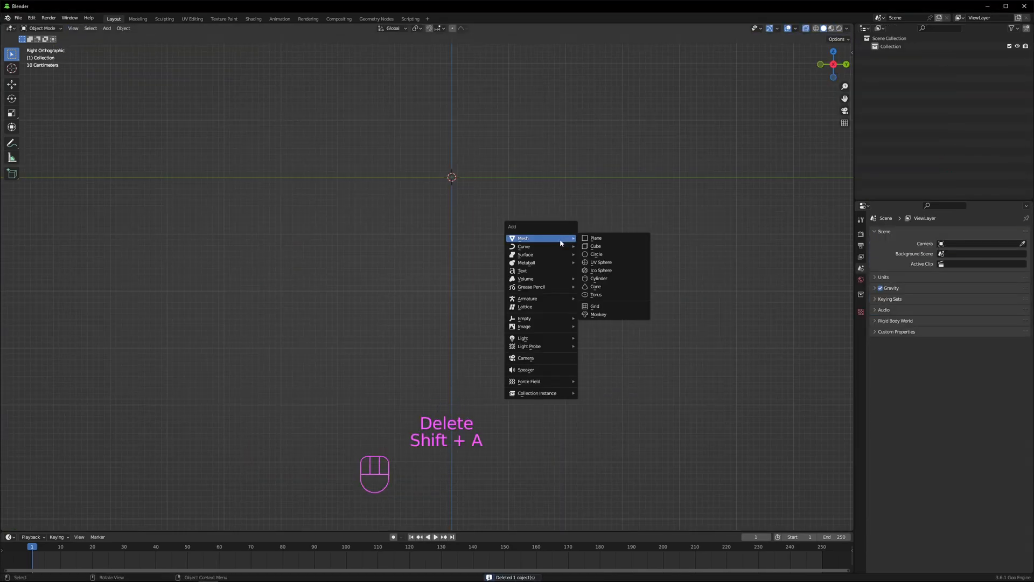
Add a plane, stand it upright, extrude it downward into a tall strip and loop-cut it.
{"action": "left_click", "coordinate": [596, 238]}
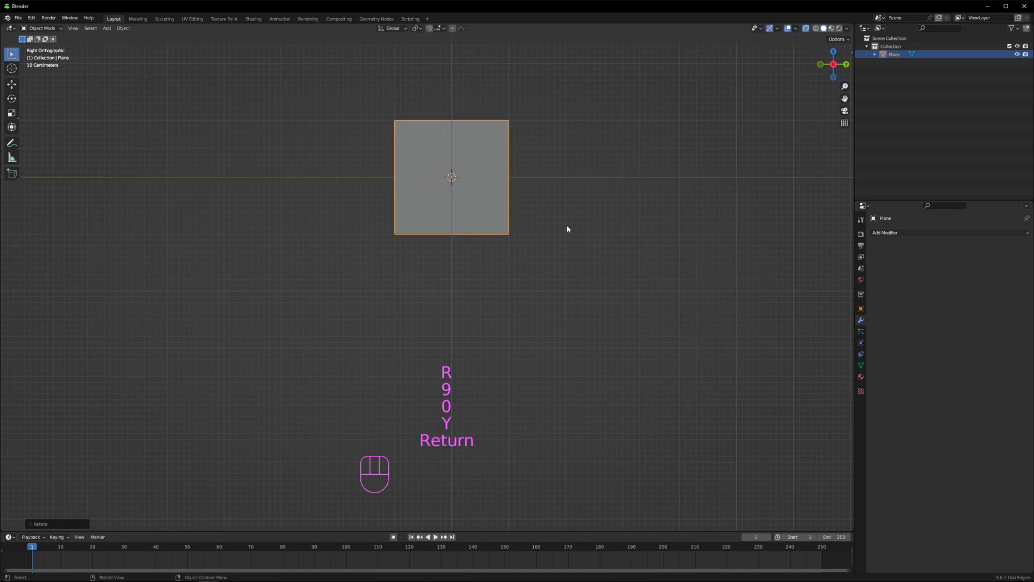
{"action": "key", "text": "Tab"}
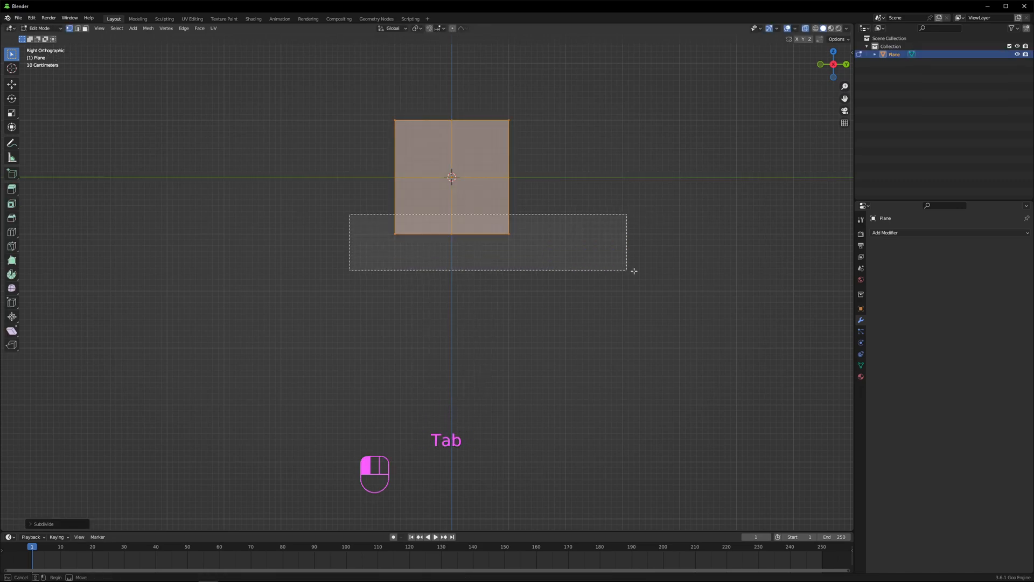
{"action": "key", "text": "e"}
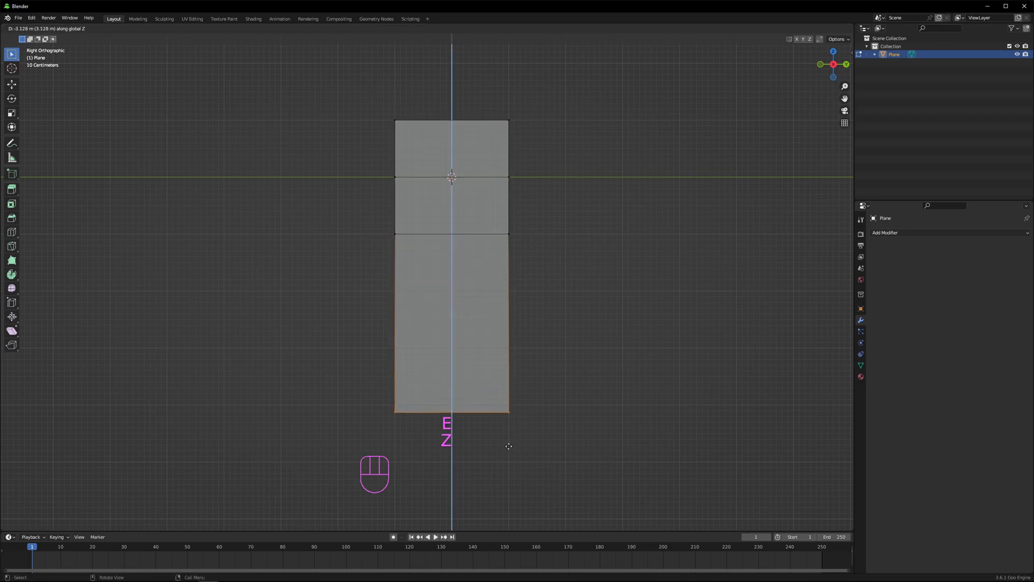
{"action": "key", "text": "ctrl+r"}
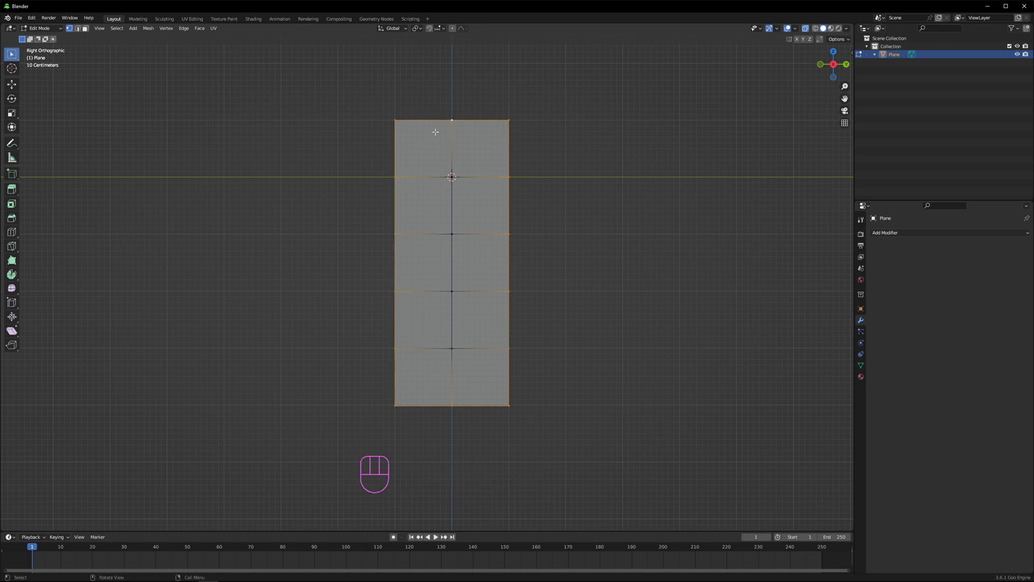
Give the strip's outline edges a full crease with Shift+E.
{"action": "key", "text": "shift+e"}
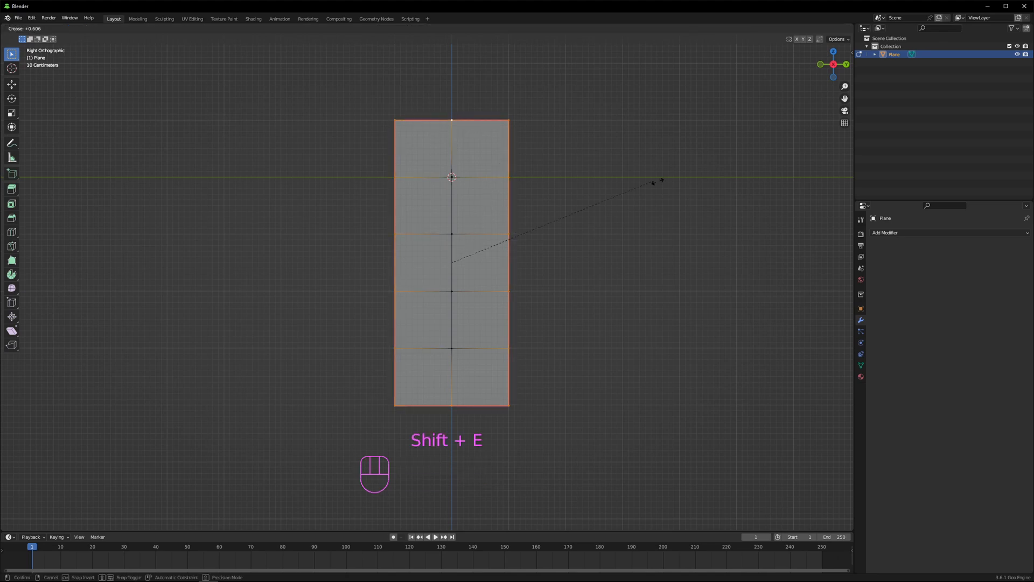
{"action": "left_click", "coordinate": [479, 251]}
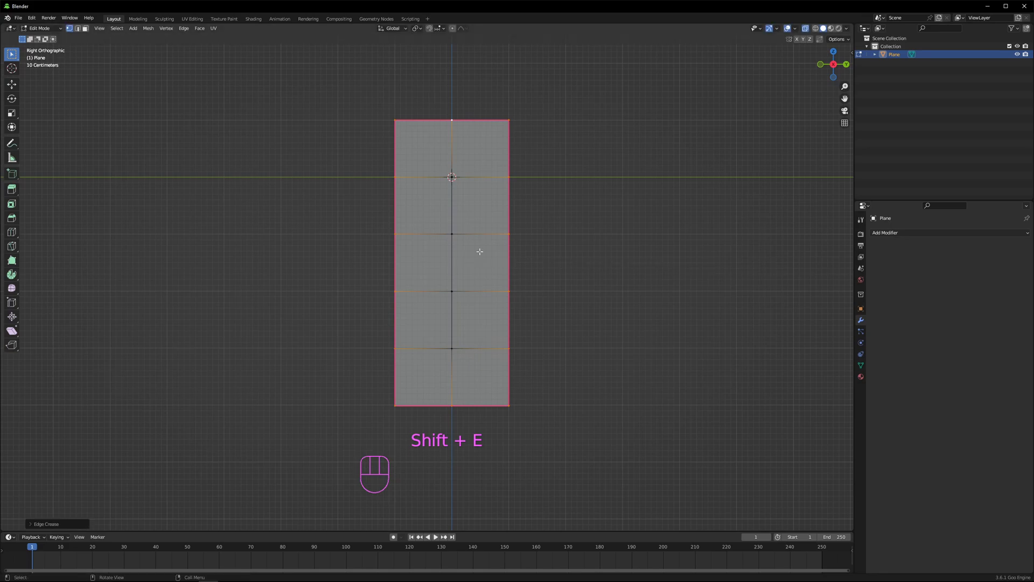
{"action": "key", "text": "shift+e"}
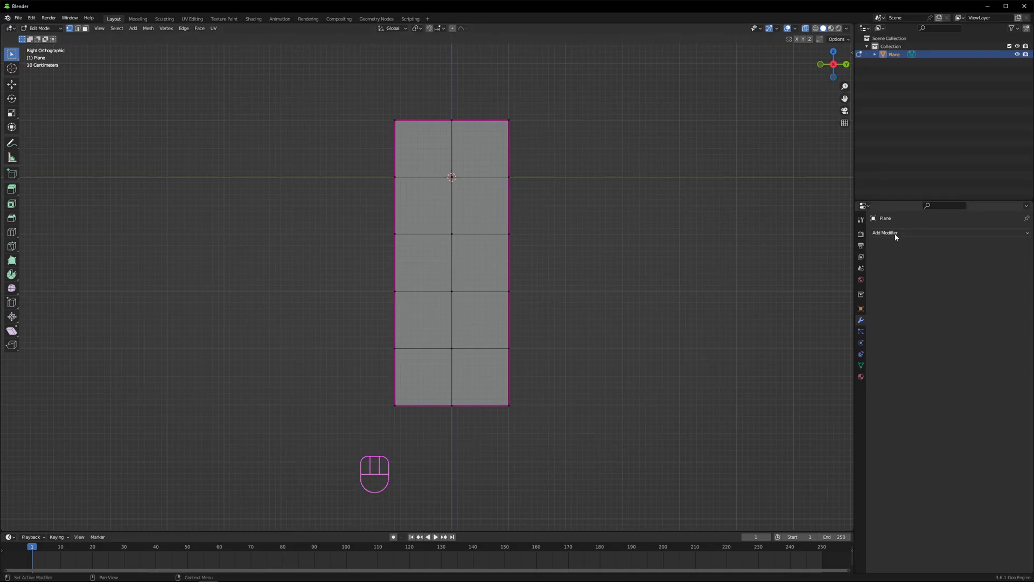
Add a Subdivision Surface modifier and scale the strip's bottom to a point.
{"action": "left_click", "coordinate": [883, 233]}
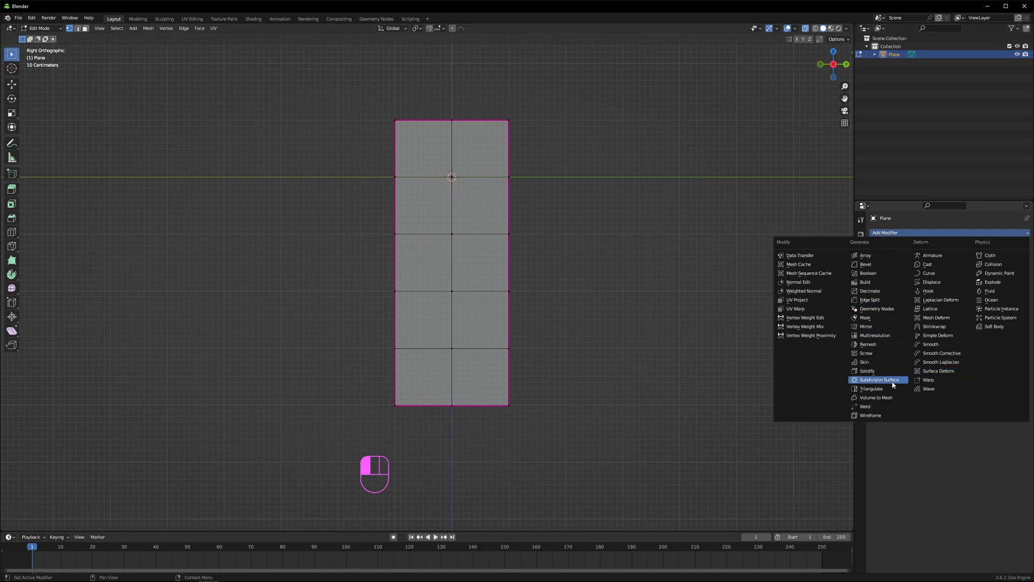
{"action": "left_click", "coordinate": [880, 380]}
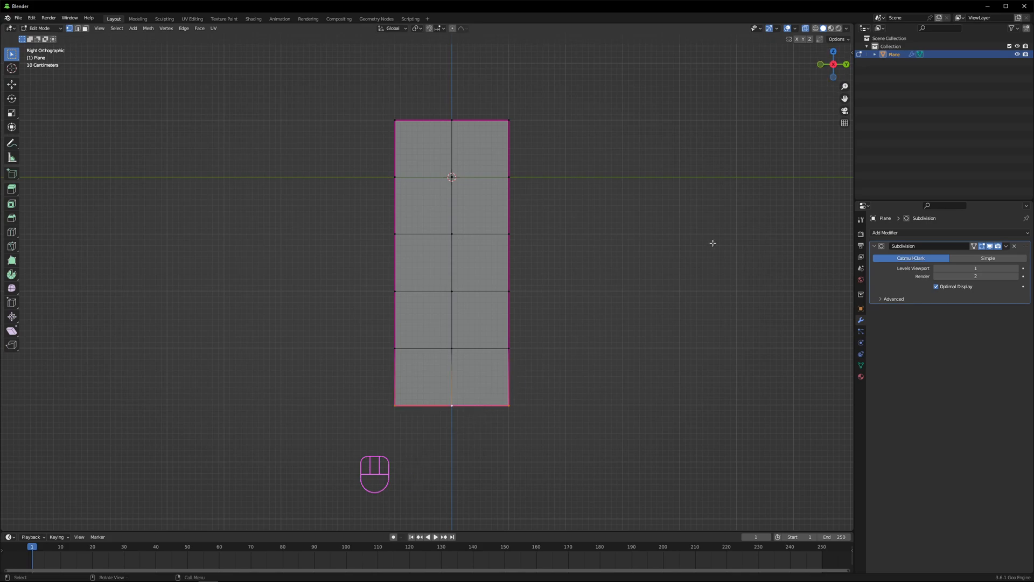
{"action": "key", "text": "s"}
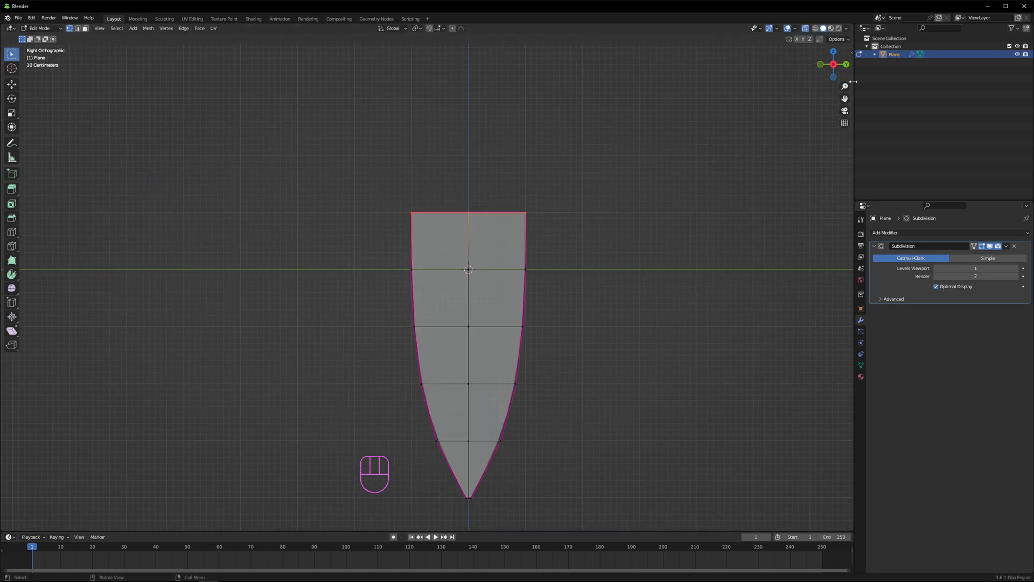
Bend the strip's upper edge backward so it curves into a hair-strand shape.
{"action": "key", "text": "g"}
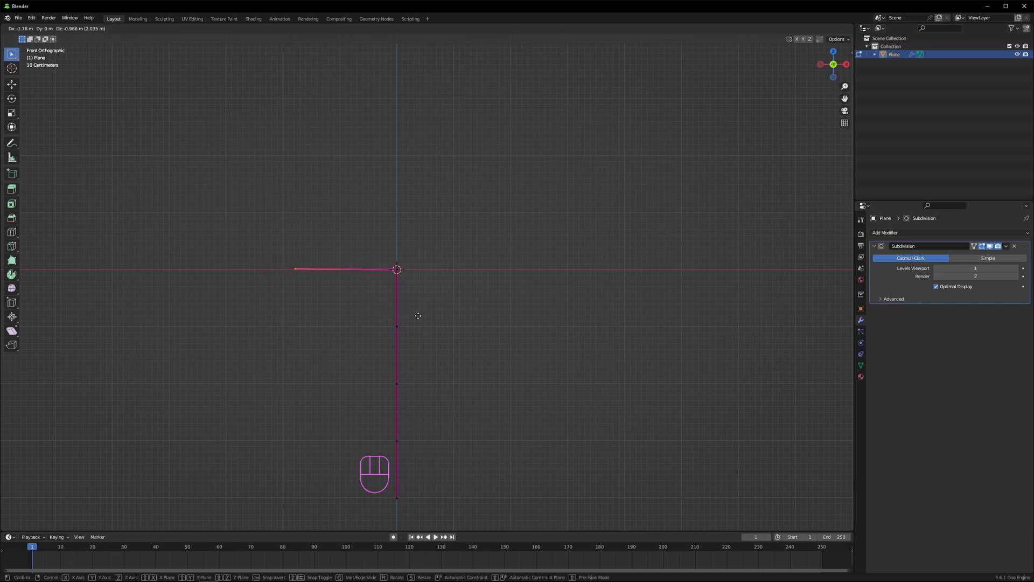
{"action": "key", "text": "ctrl+r"}
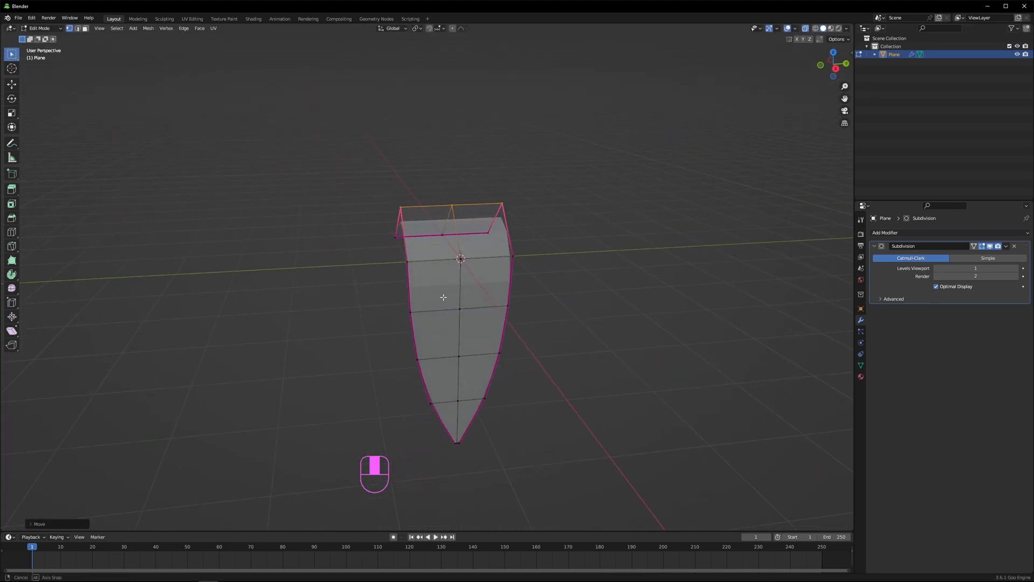
{"action": "key", "text": "s"}
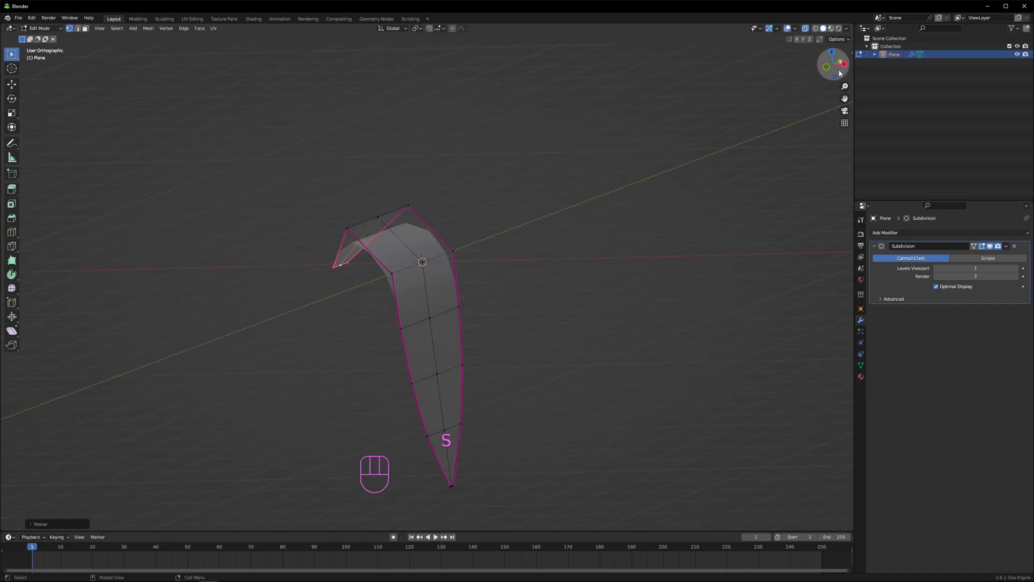
Check the smoothed strand and rotate it into an upright pose.
{"action": "key", "text": "Tab"}
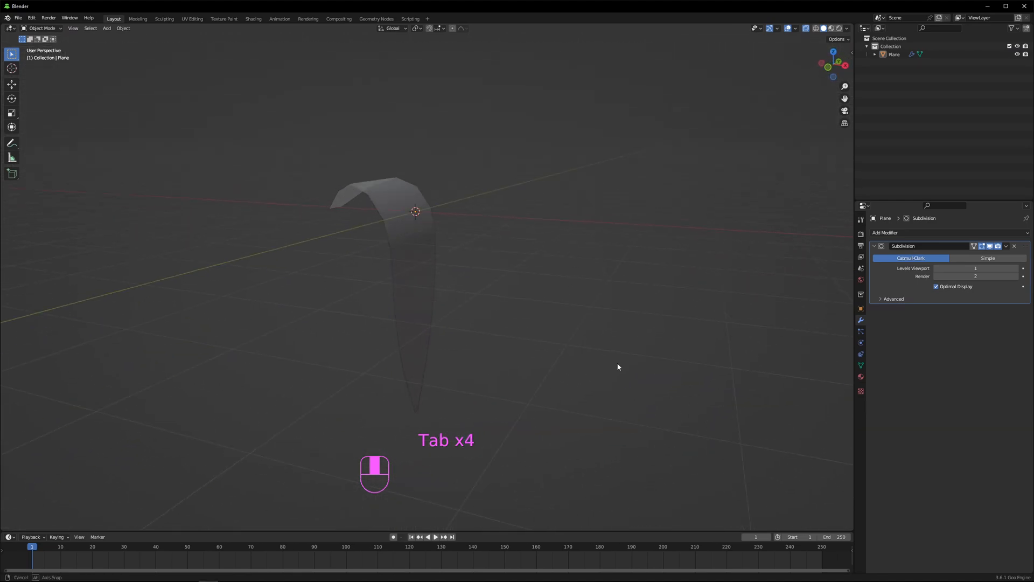
{"action": "key", "text": "Tab"}
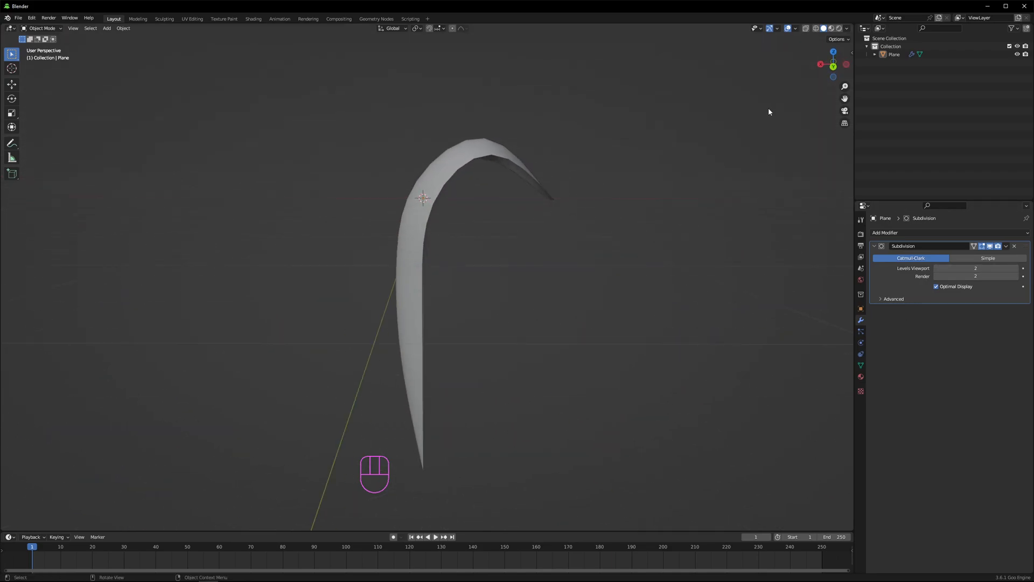
{"action": "key", "text": "g"}
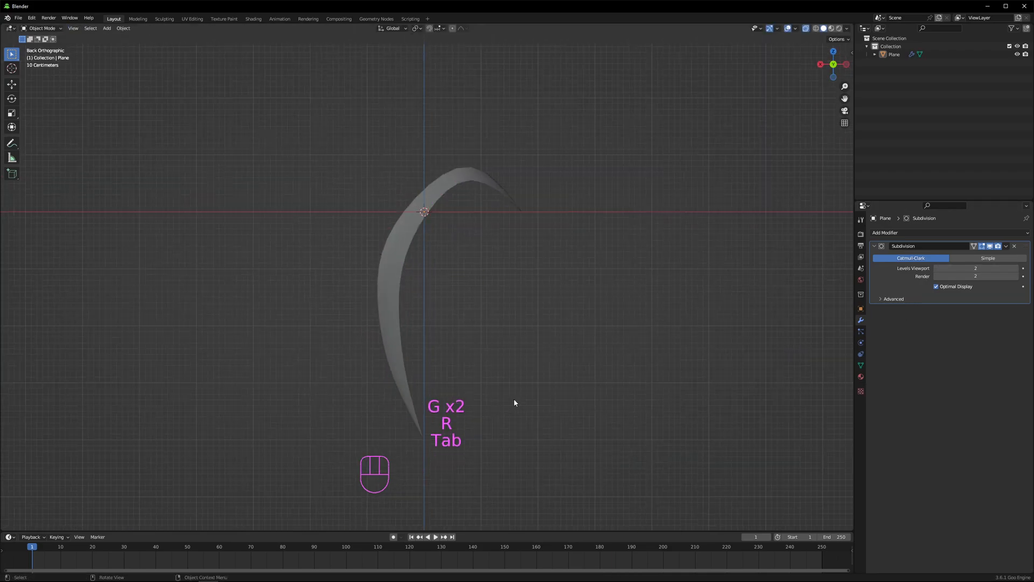
{"action": "key", "text": "Tab"}
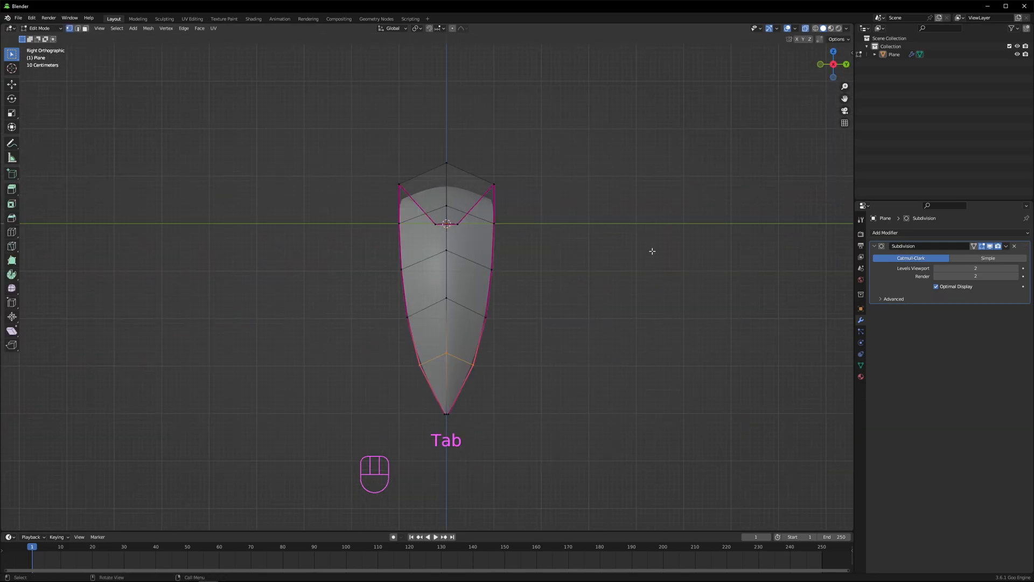
Scale all the strand's vertices along X to slim it into a thin blade.
{"action": "key", "text": "s"}
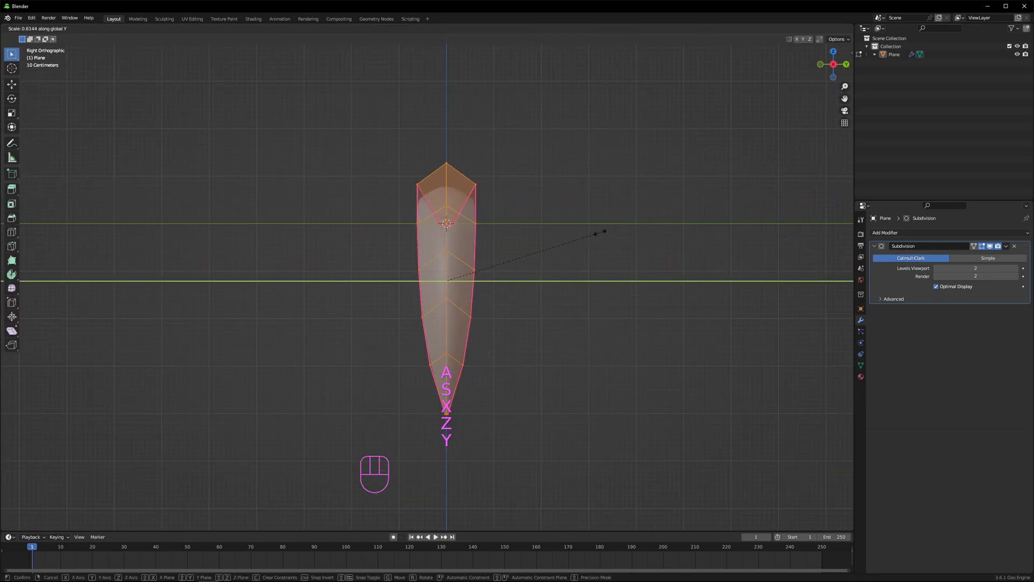
{"action": "key", "text": "alt+z"}
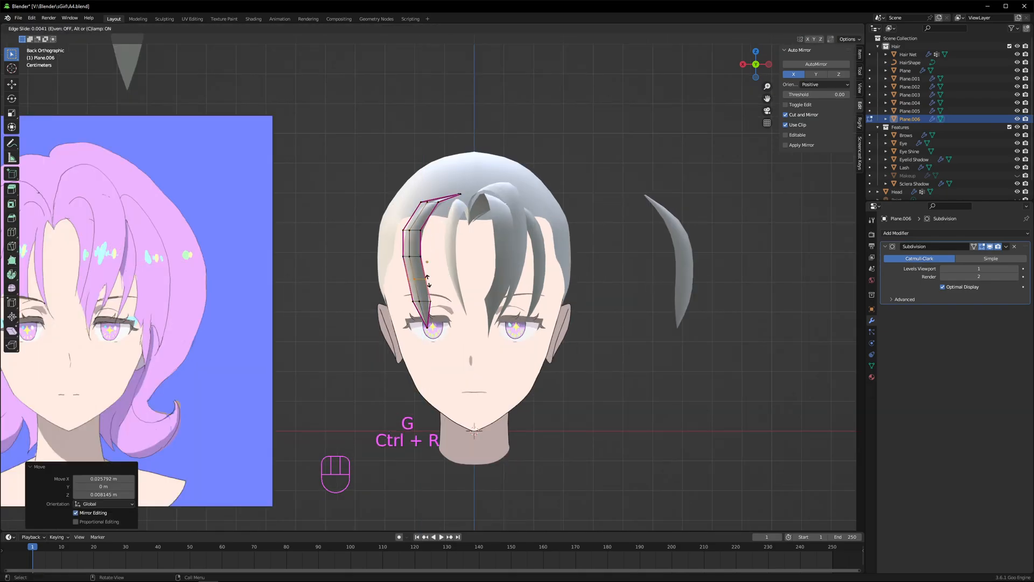
{"action": "mouse_move", "coordinate": [491, 249]}
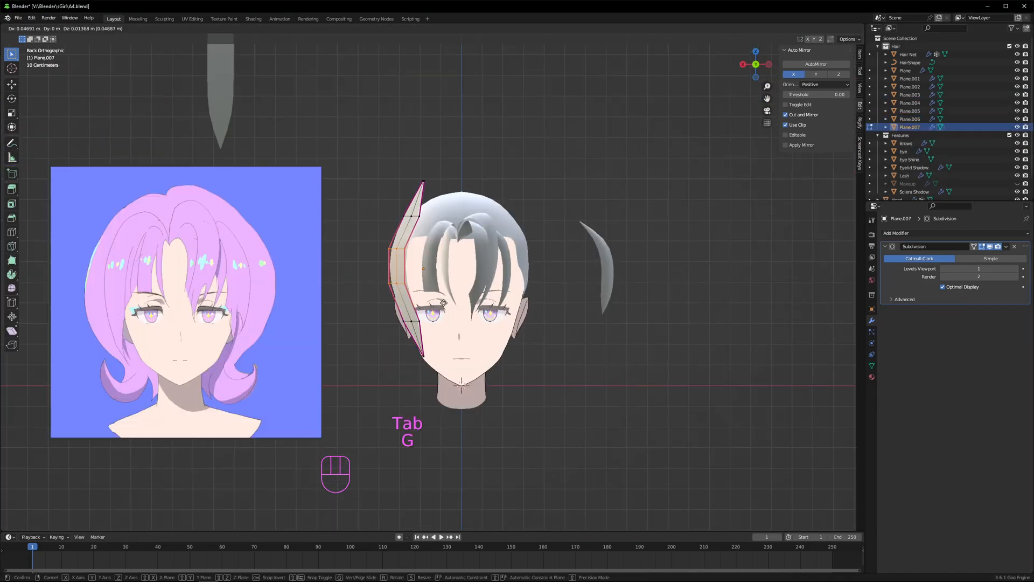
Slide a strand's vertices so its edge follows the skull and hairline.
{"action": "key", "text": "x"}
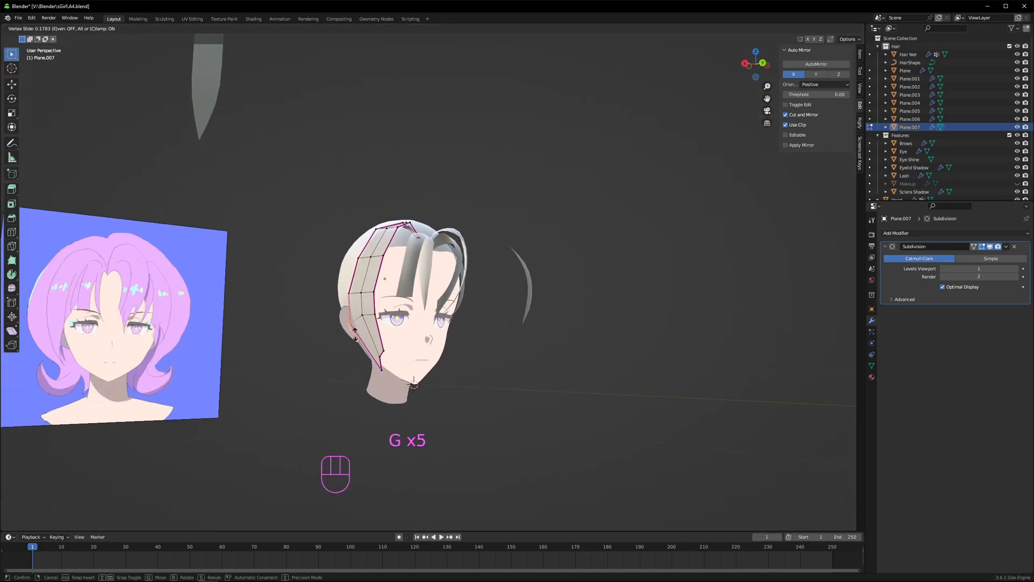
{"action": "key", "text": "Tab"}
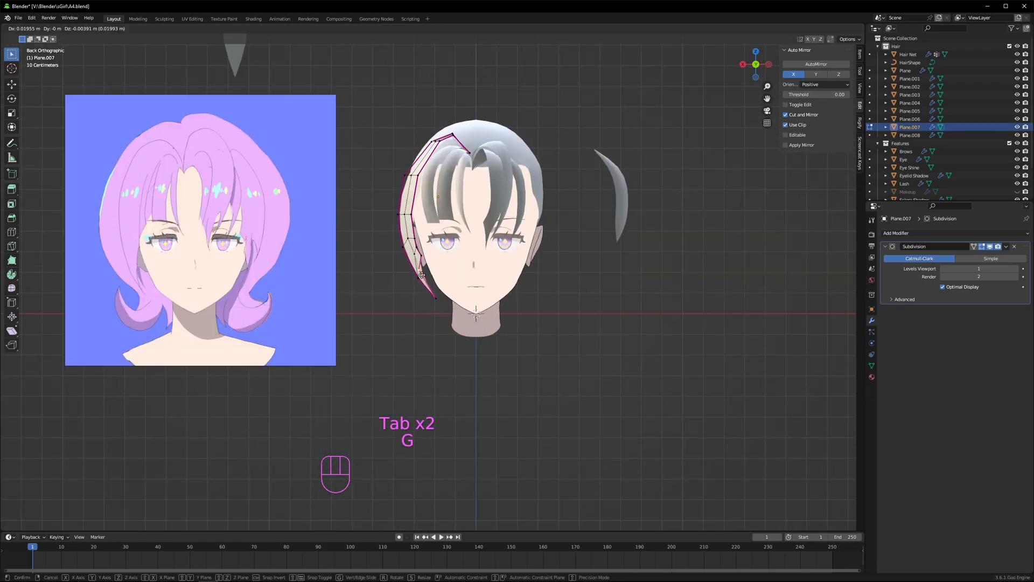
{"action": "key", "text": "Tab"}
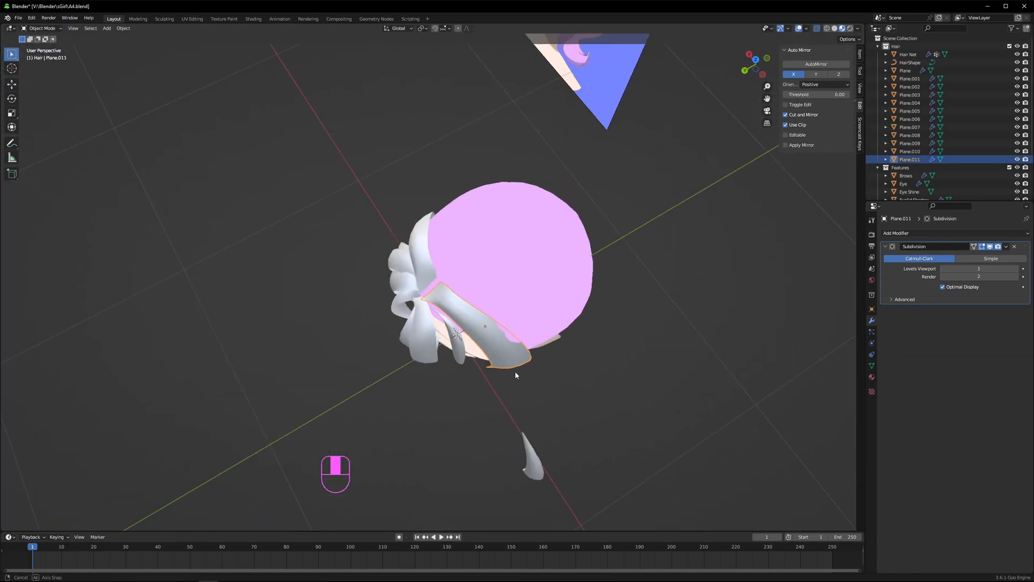
Check the head from the front and tweak another strand's vertices.
{"action": "key", "text": "Tab"}
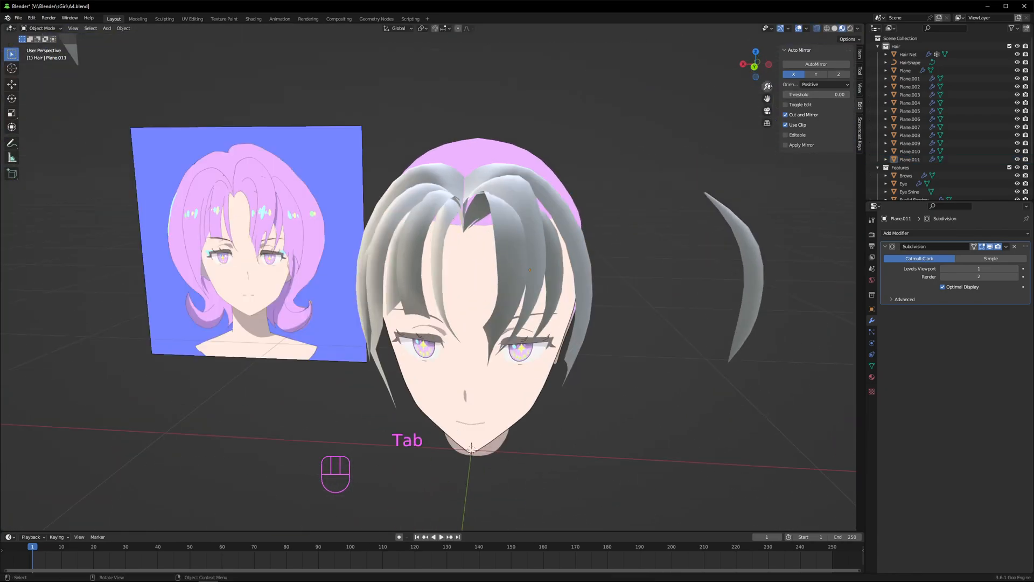
{"action": "key", "text": "Tab"}
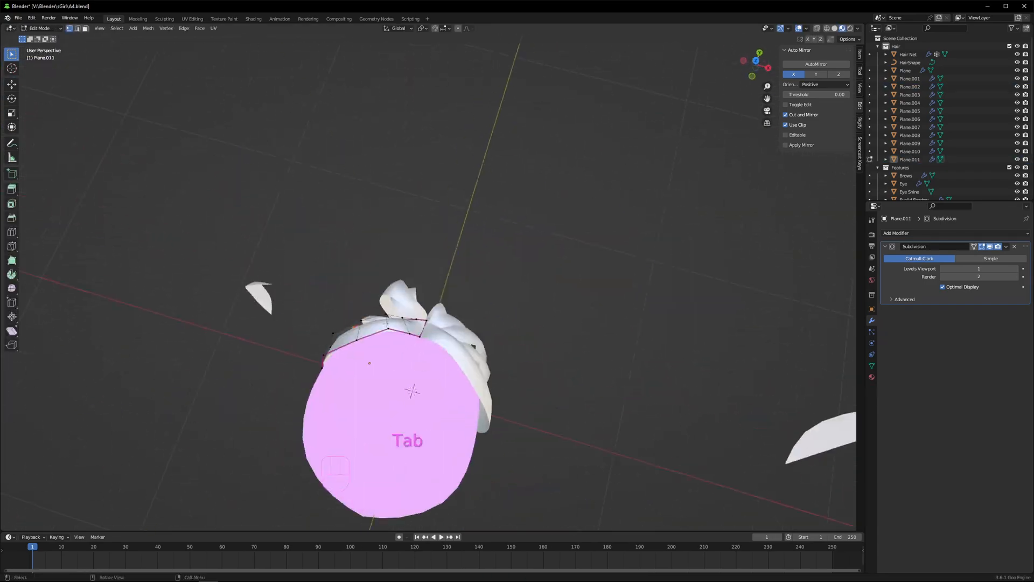
{"action": "key", "text": "Tab"}
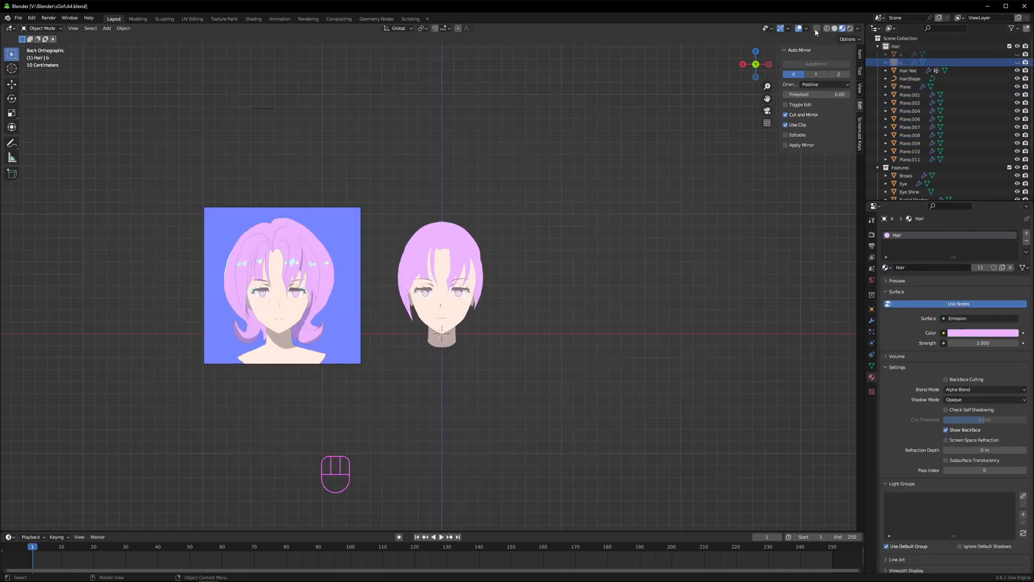
Undo a change while setting up the pink emission Hair material.
{"action": "key", "text": "ctrl+z"}
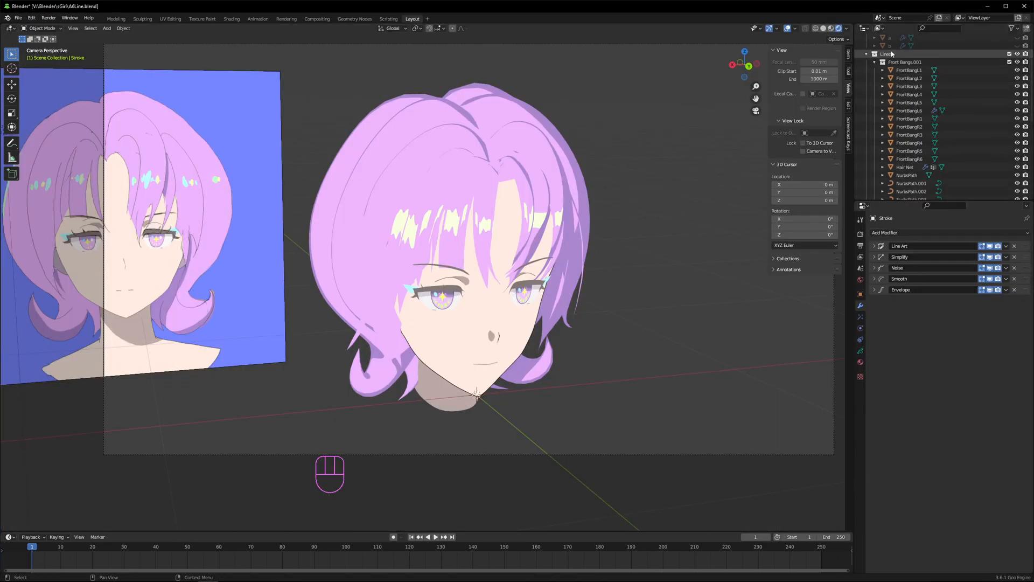
Add an empty Grease Pencil object to the Grease collection and list its modifiers.
{"action": "left_click", "coordinate": [906, 87]}
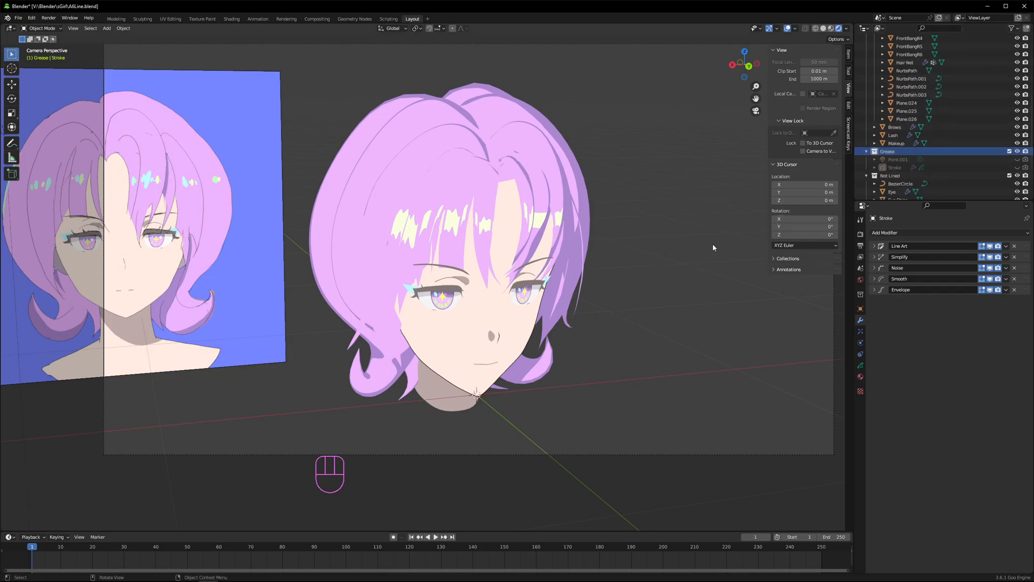
{"action": "left_click_drag", "start_coordinate": [244, 237], "coordinate": [600, 357]}
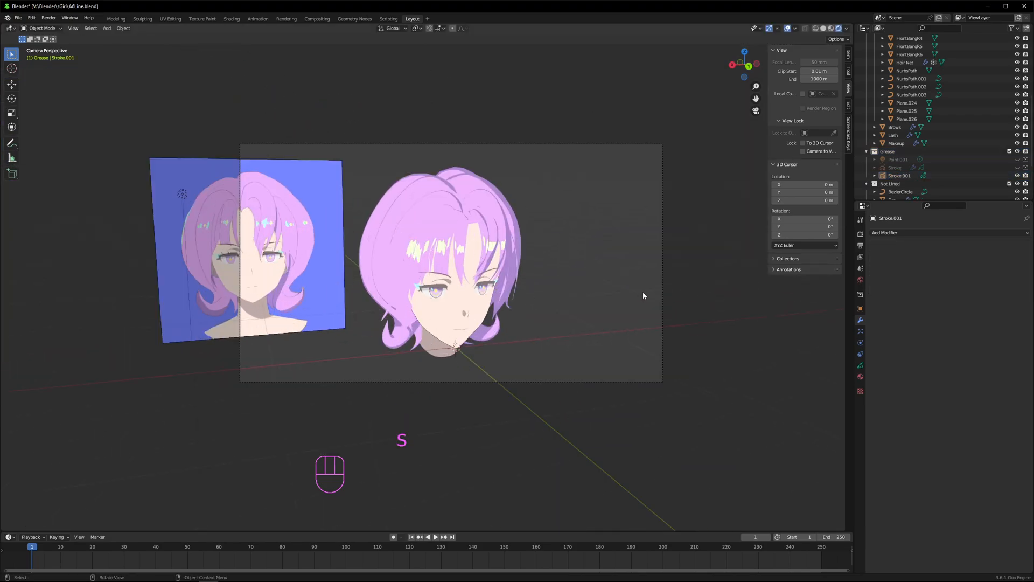
{"action": "left_click", "coordinate": [885, 233]}
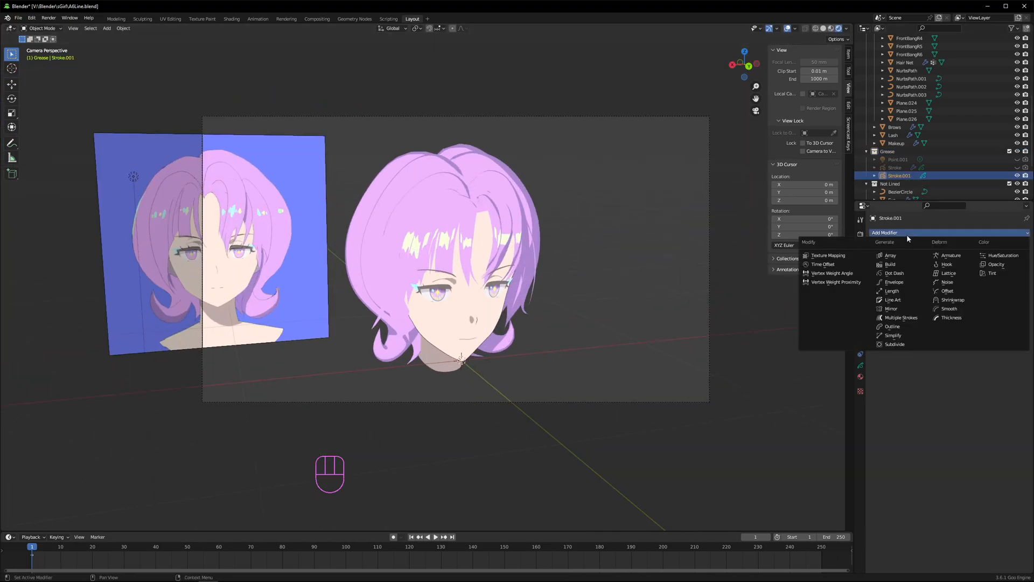
{"action": "mouse_move", "coordinate": [891, 291]}
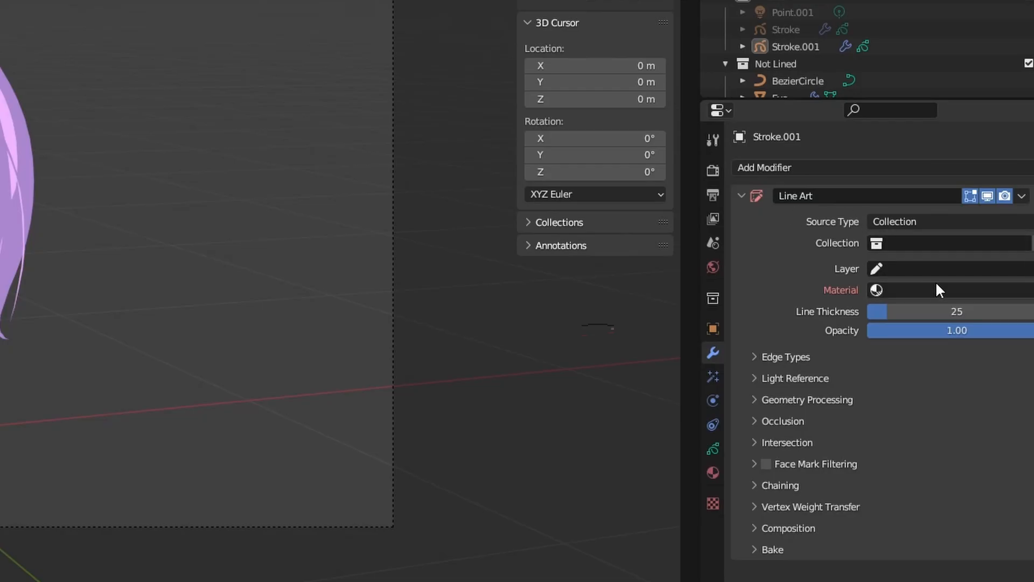
Point the Line Art modifier at the Lined collection with the Black.001 material.
{"action": "left_click", "coordinate": [947, 243]}
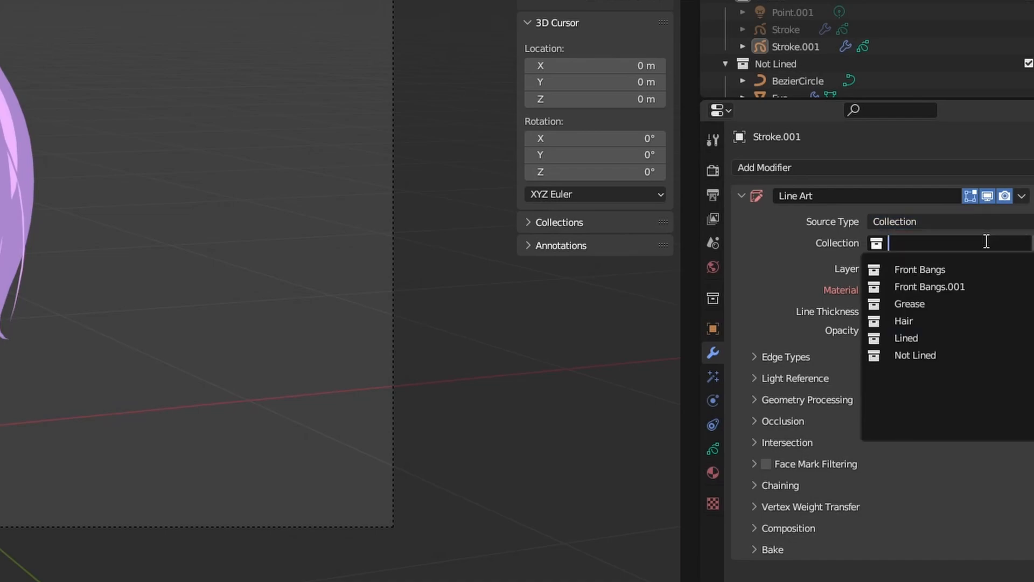
{"action": "left_click", "coordinate": [906, 338]}
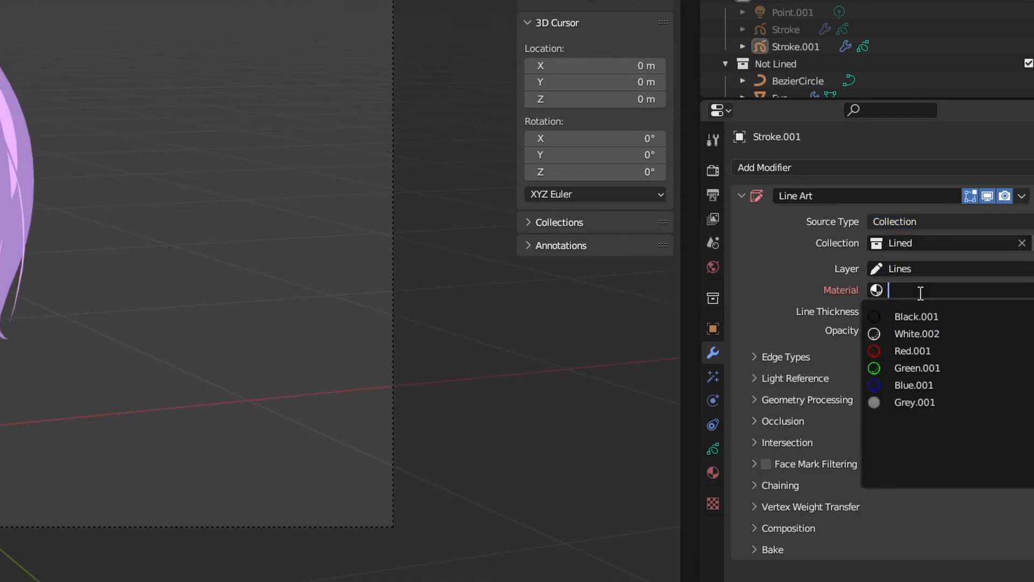
{"action": "left_click", "coordinate": [916, 315]}
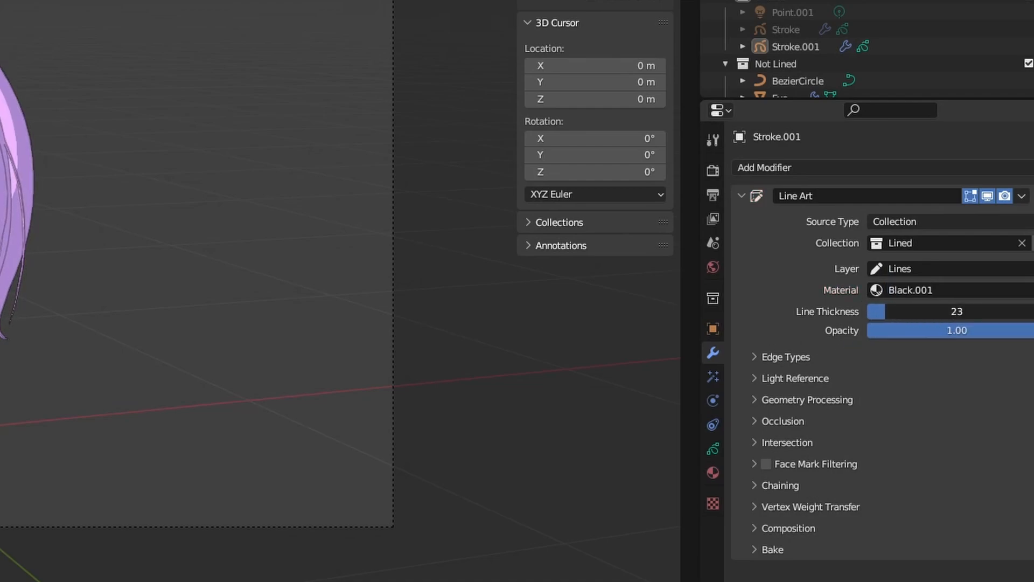
Expand the edge types and toggle the Contour lines option.
{"action": "left_click", "coordinate": [760, 356]}
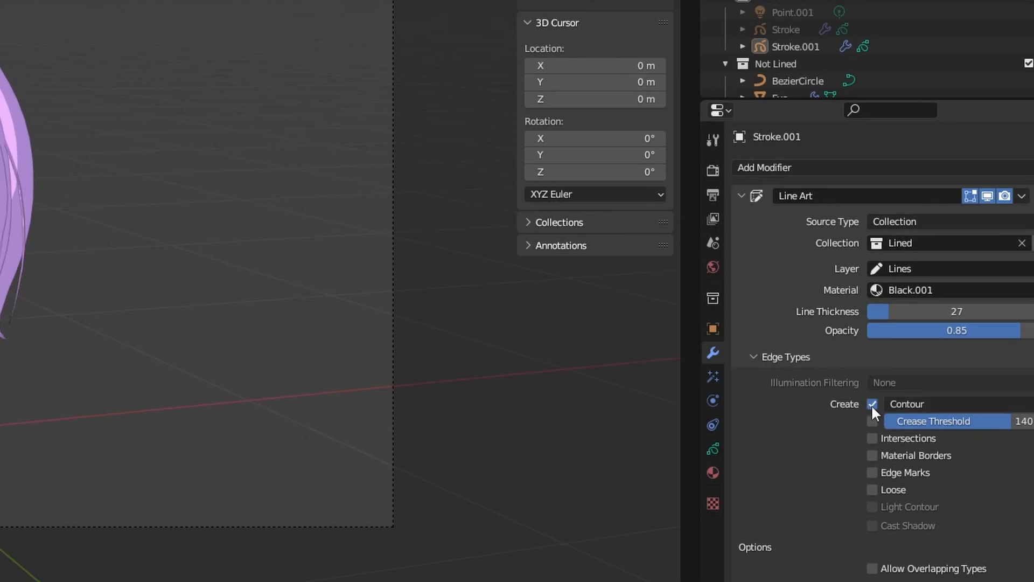
{"action": "left_click", "coordinate": [873, 404]}
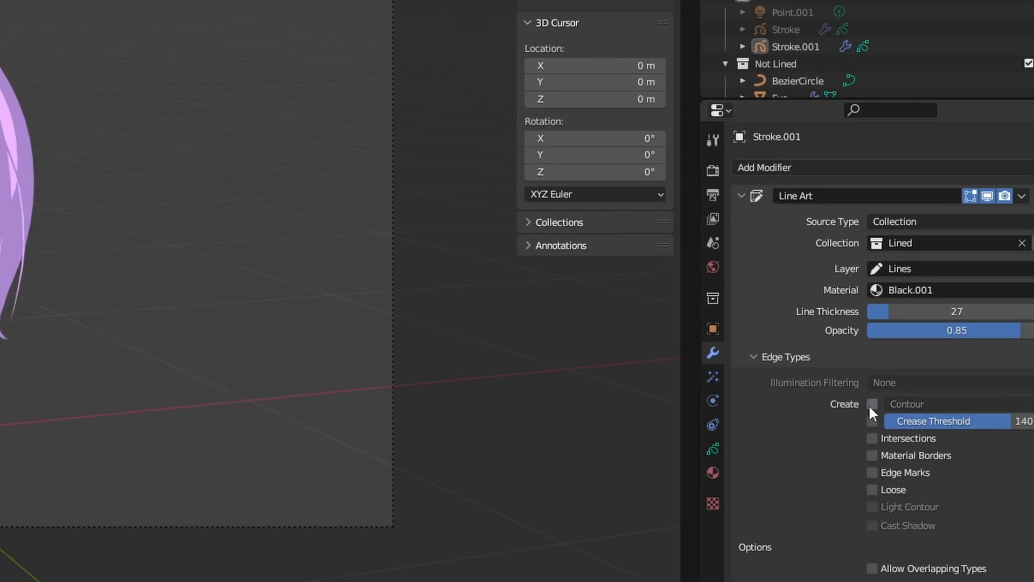
{"action": "left_click", "coordinate": [872, 404]}
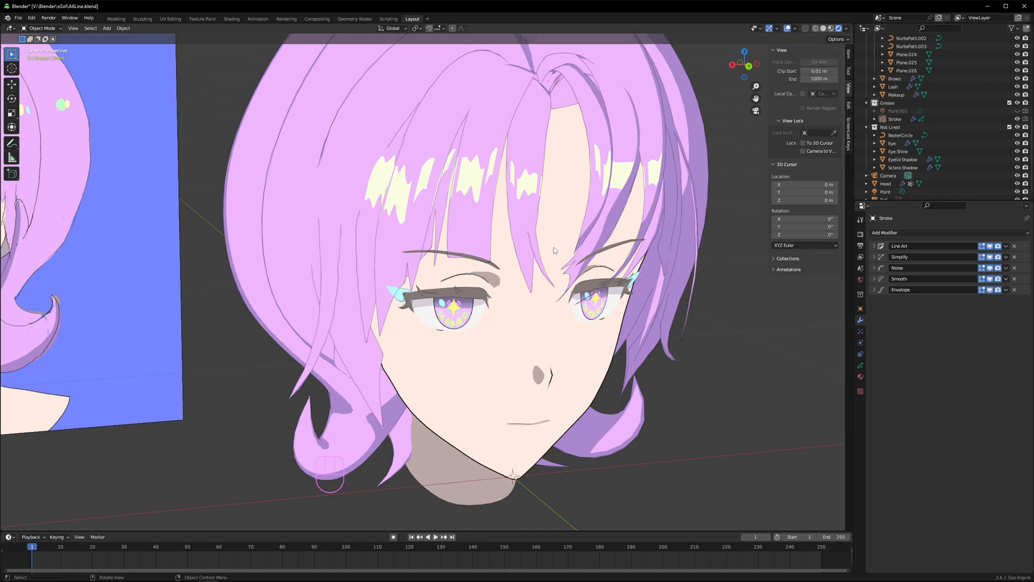
{"action": "mouse_move", "coordinate": [624, 289]}
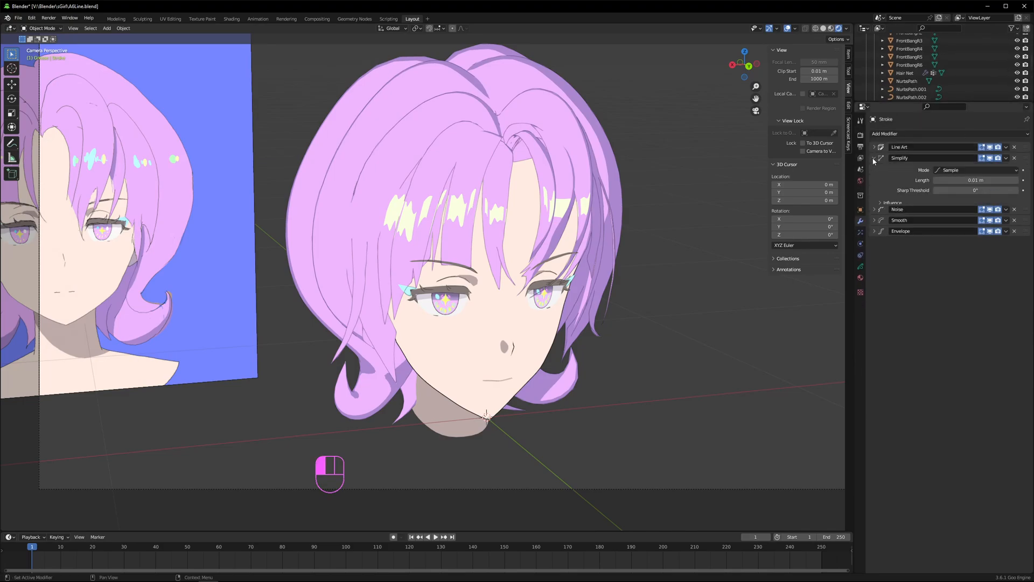
{"action": "left_click", "coordinate": [874, 213]}
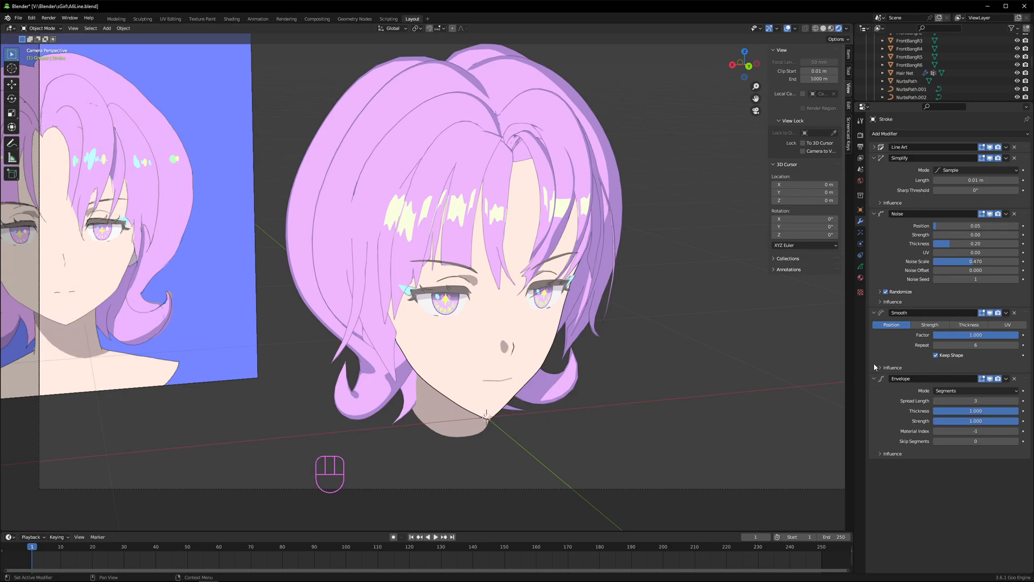
{"action": "left_click_drag", "start_coordinate": [462, 264], "coordinate": [476, 277]}
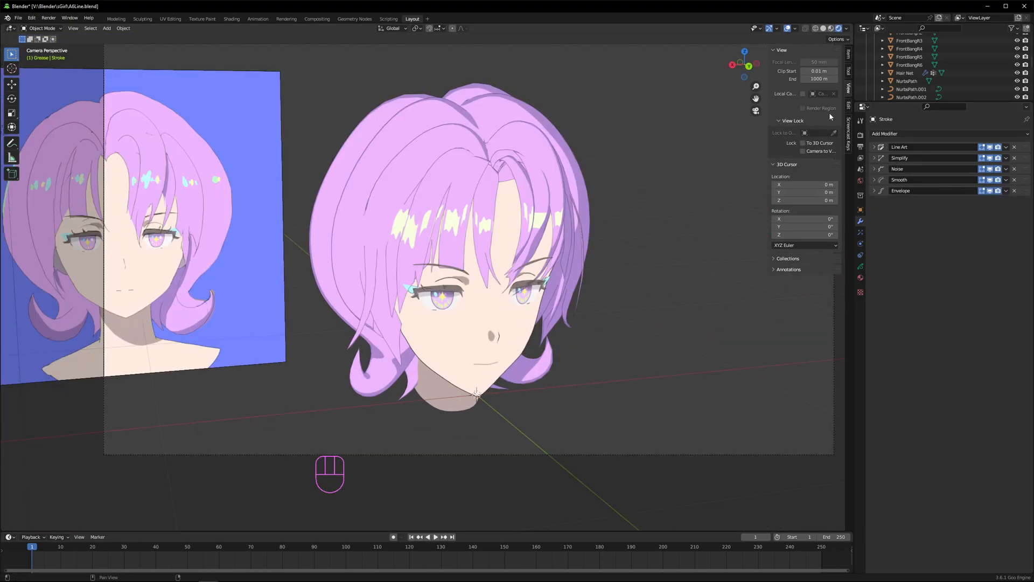
{"action": "left_click", "coordinate": [804, 151]}
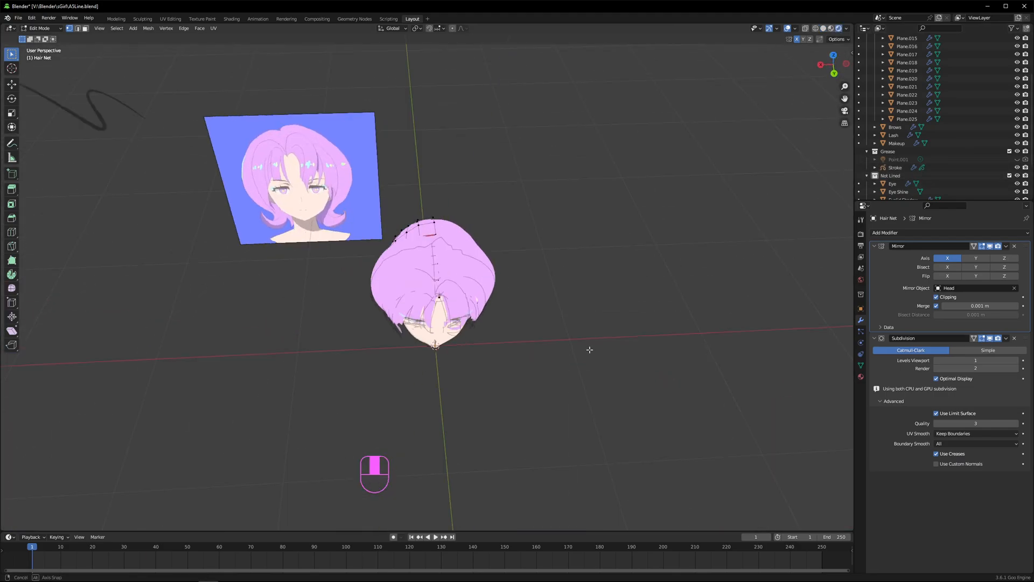
Set both curves' preview resolution U to 3 and bevel the NurbsPath with the BezierCircle object.
{"action": "key", "text": "shift+a"}
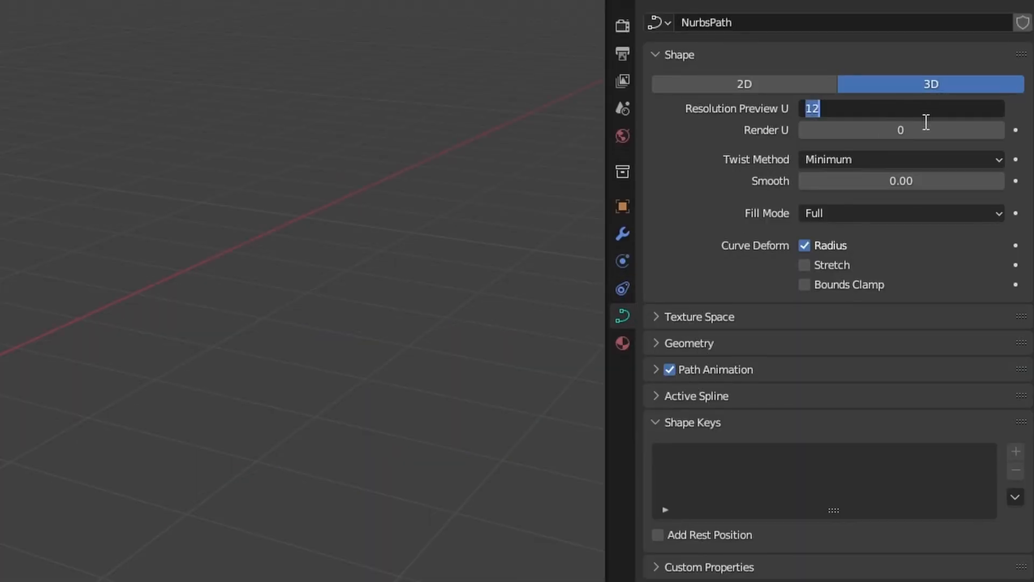
{"action": "type", "text": "3"}
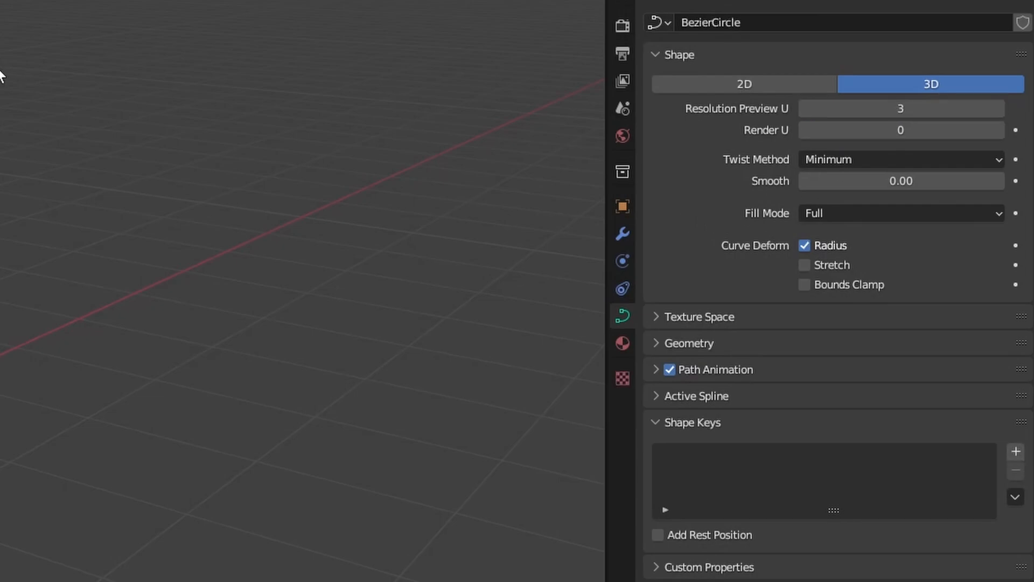
{"action": "left_click", "coordinate": [688, 343]}
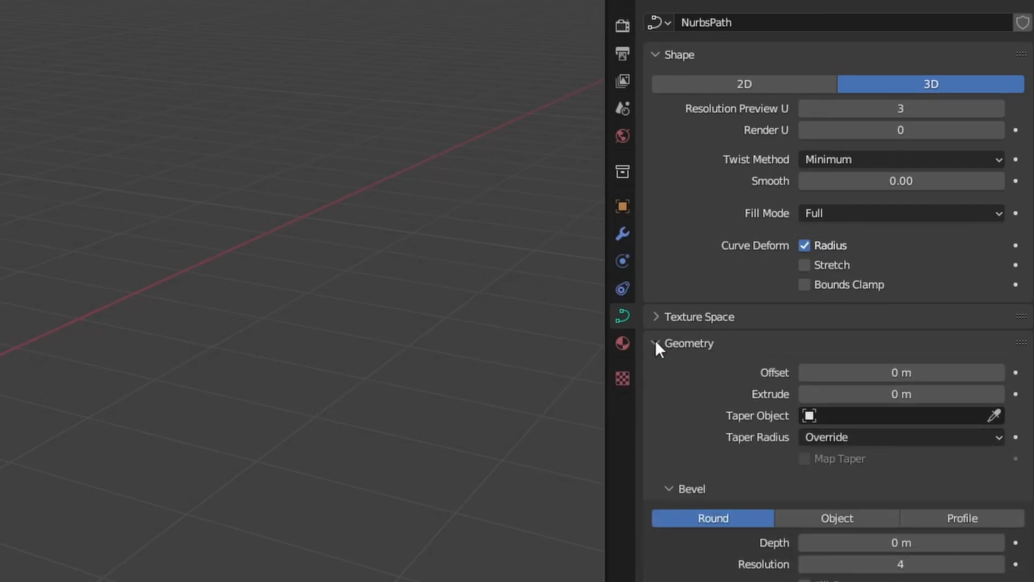
{"action": "left_click", "coordinate": [836, 518]}
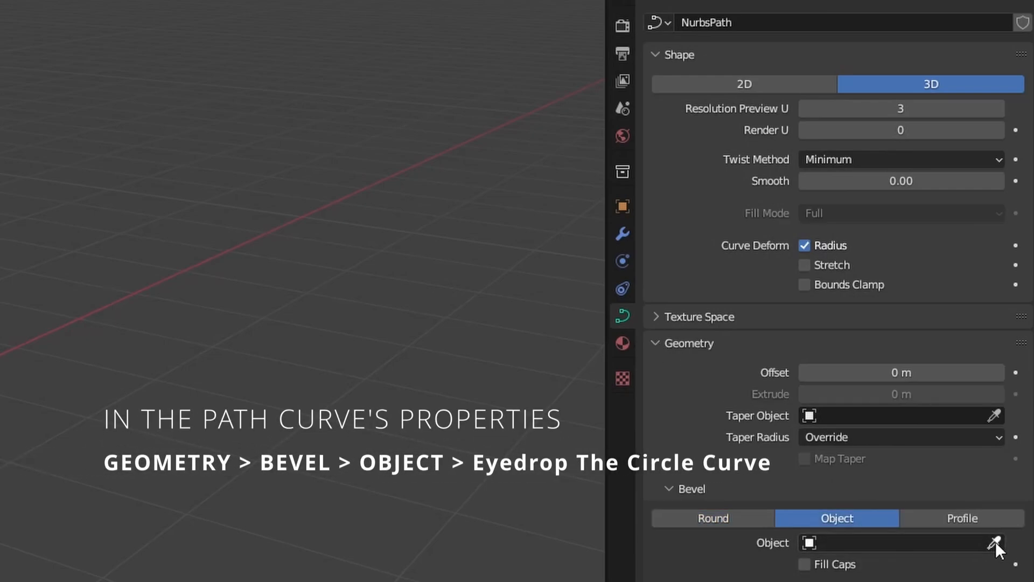
{"action": "left_click", "coordinate": [996, 543]}
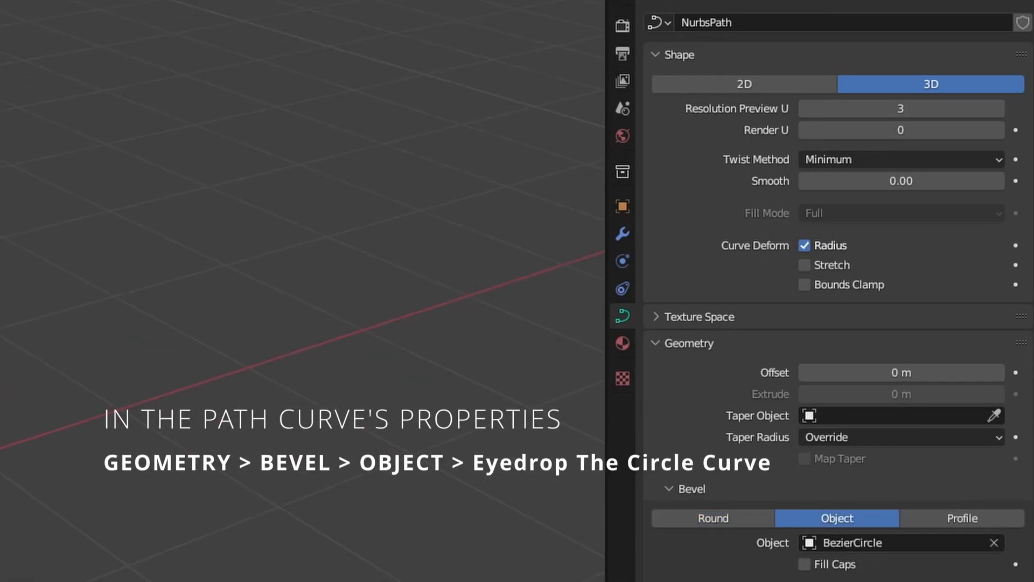
{"action": "mouse_move", "coordinate": [621, 261]}
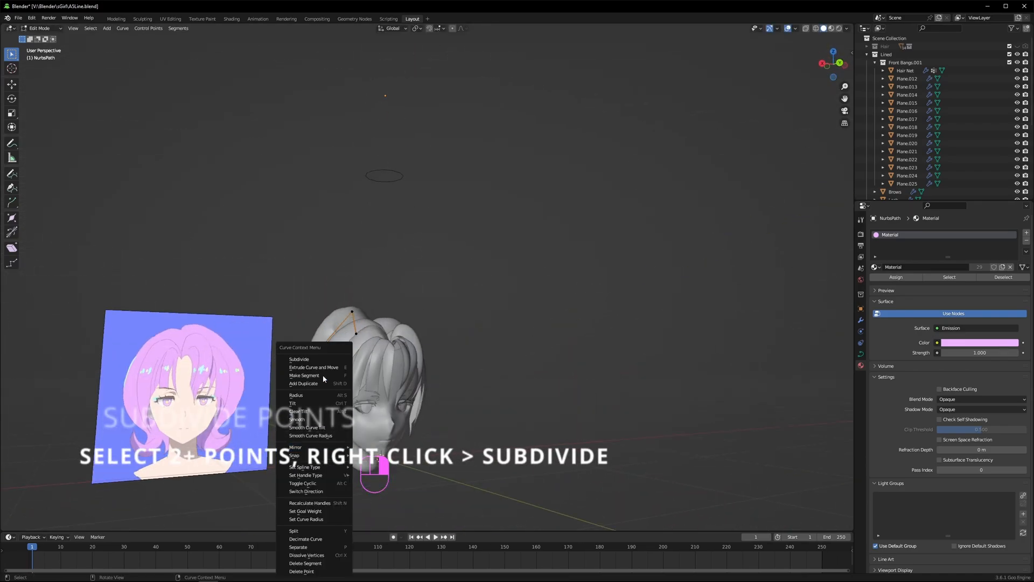
Adjust the first path's points to follow the hair and finish editing it.
{"action": "key", "text": "g"}
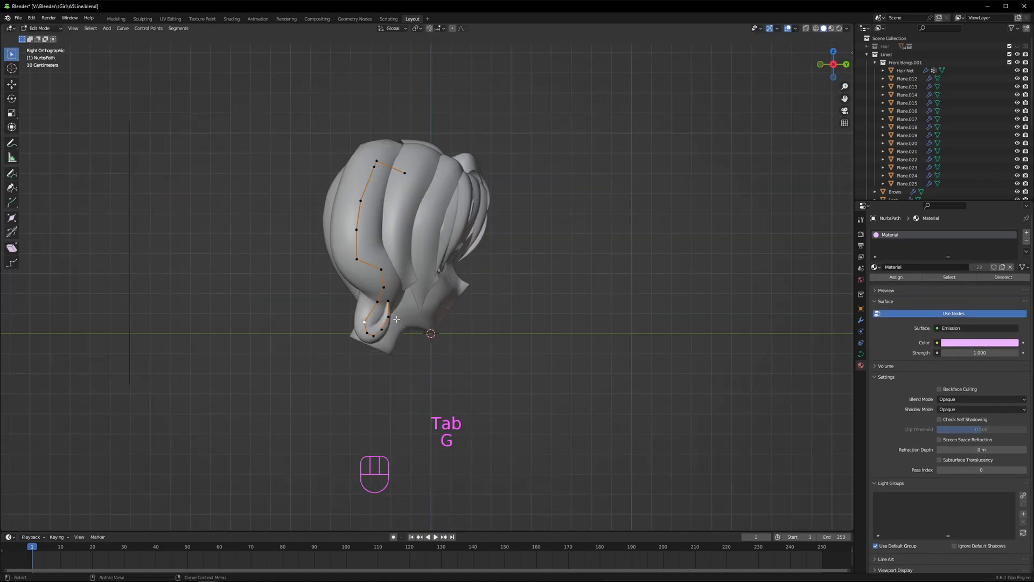
{"action": "key", "text": "ctrl+z"}
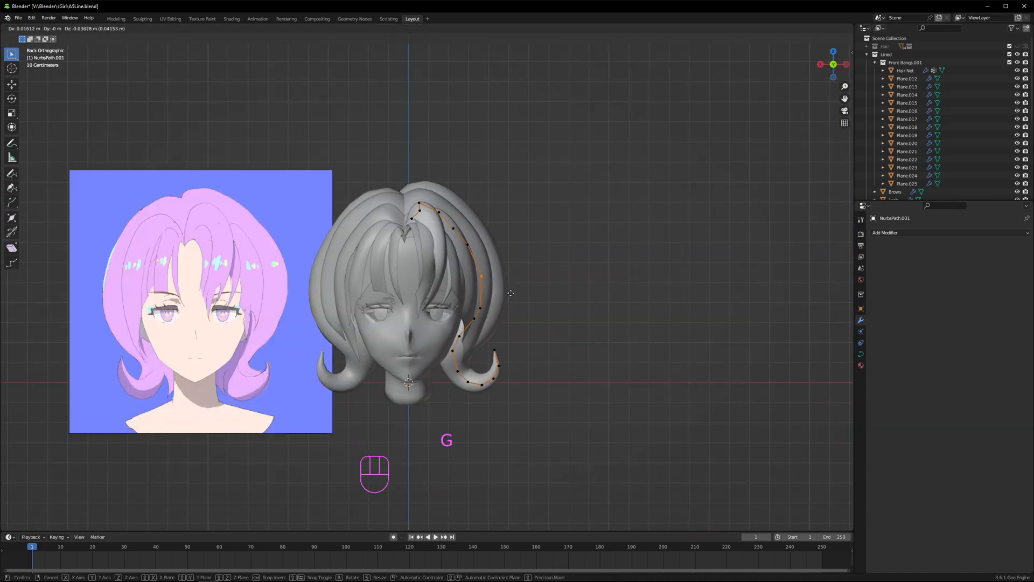
{"action": "key", "text": "Tab"}
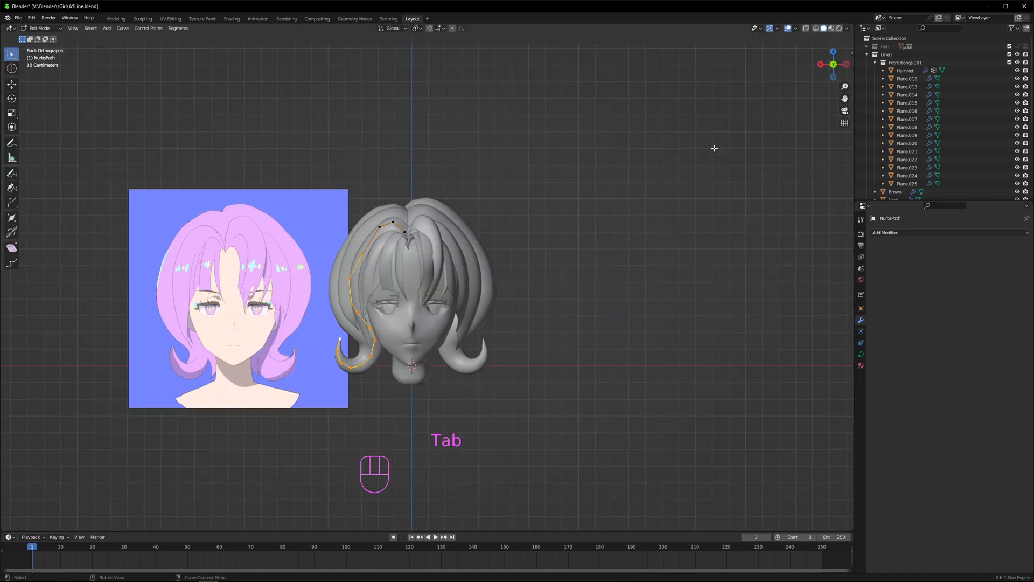
{"action": "key", "text": "Tab"}
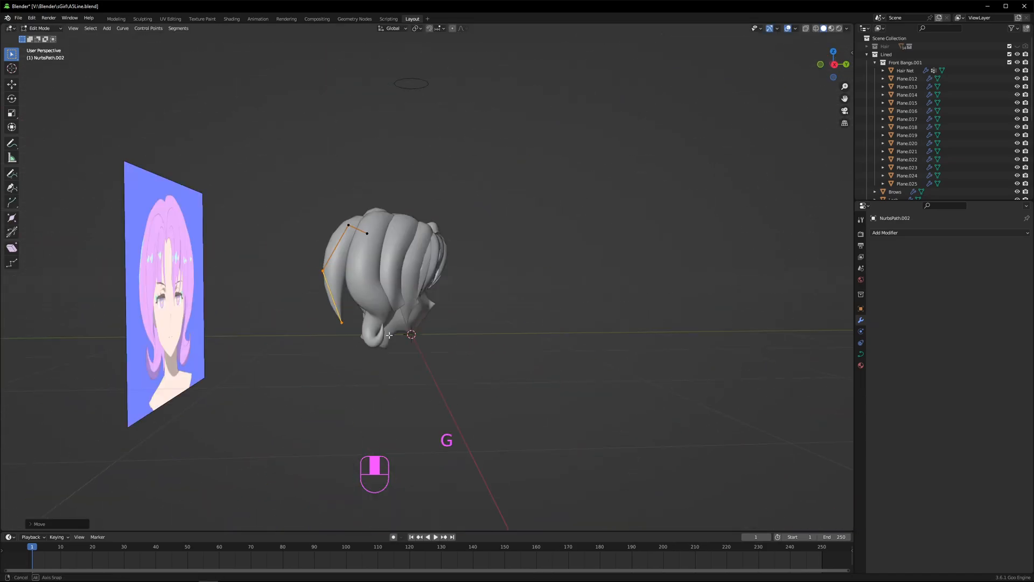
{"action": "key", "text": "Tab"}
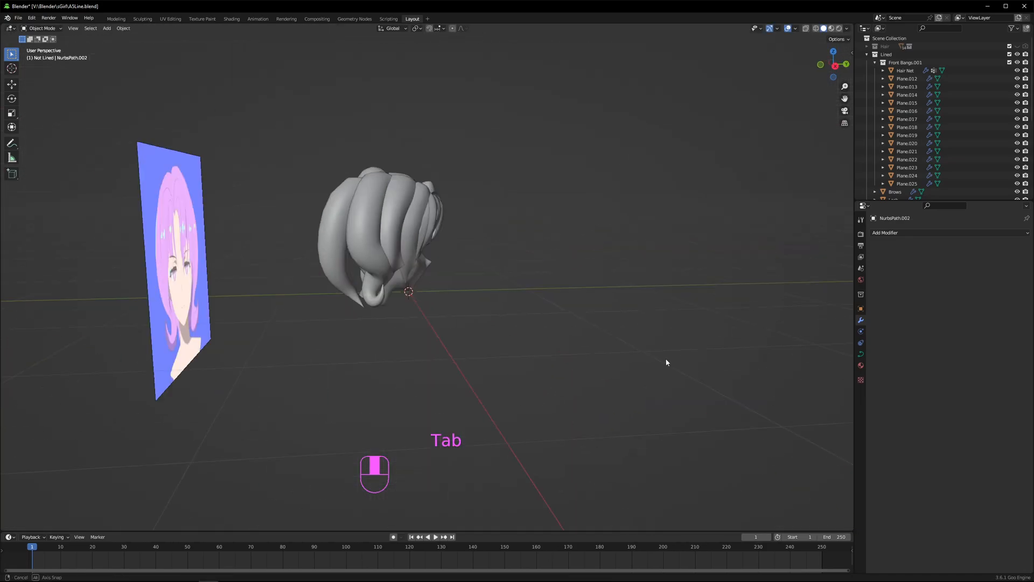
Edit the new NurbsPath.001 strand along the fringe, beveled with BezierCircle, and rotate strand planes about Z.
{"action": "key", "text": "Tab"}
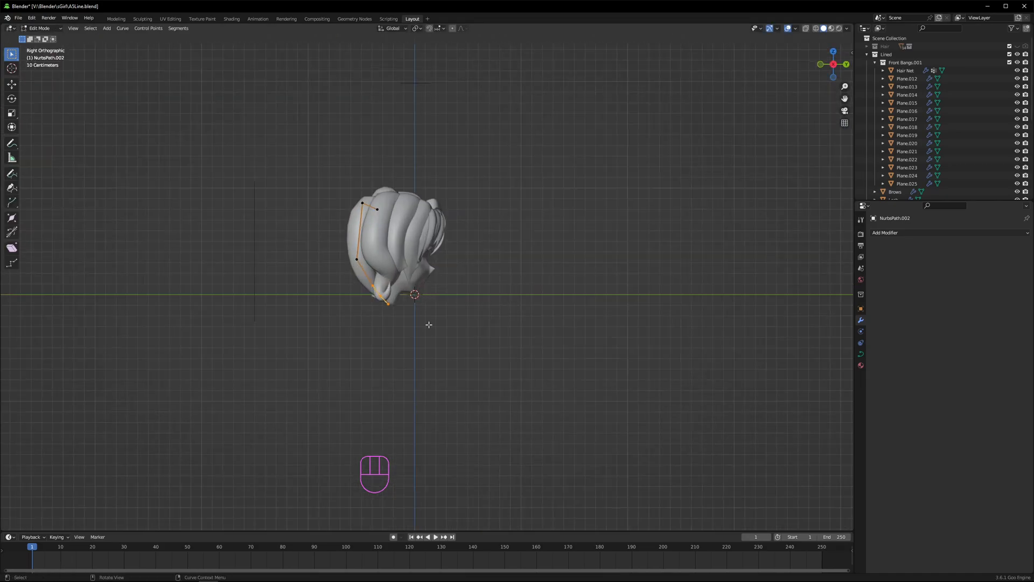
{"action": "key", "text": "Tab"}
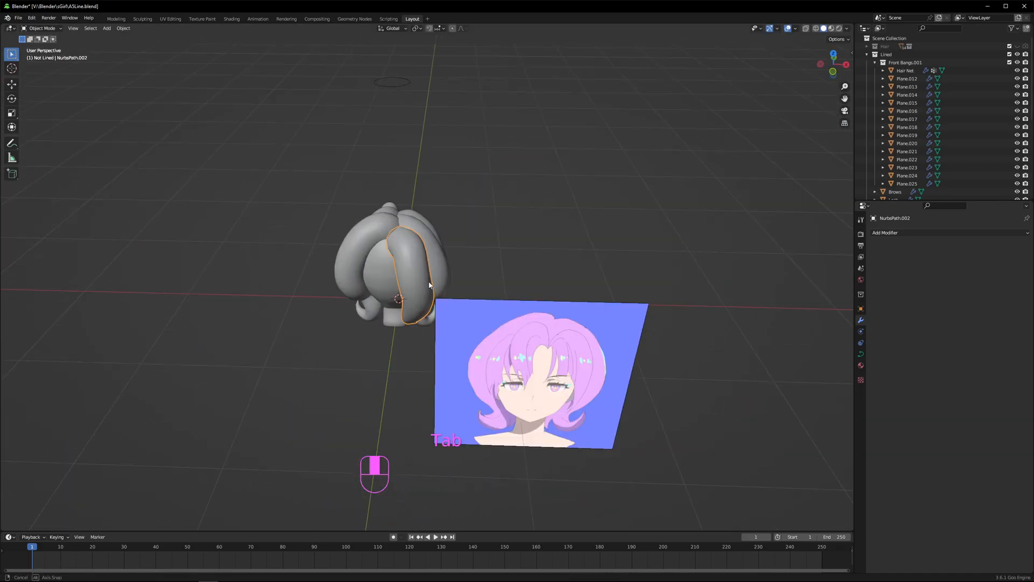
{"action": "key", "text": "Tab"}
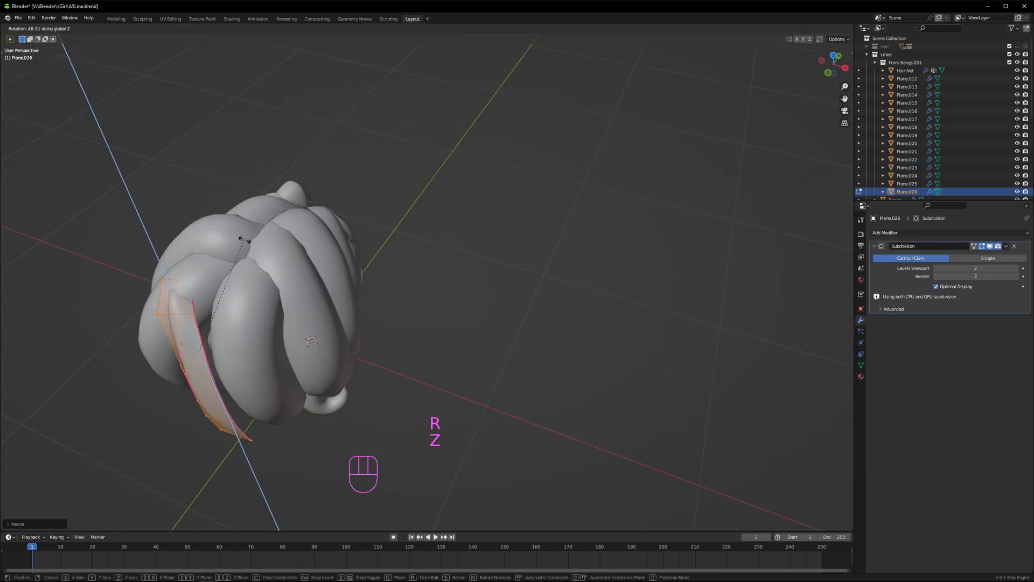
{"action": "key", "text": "Tab"}
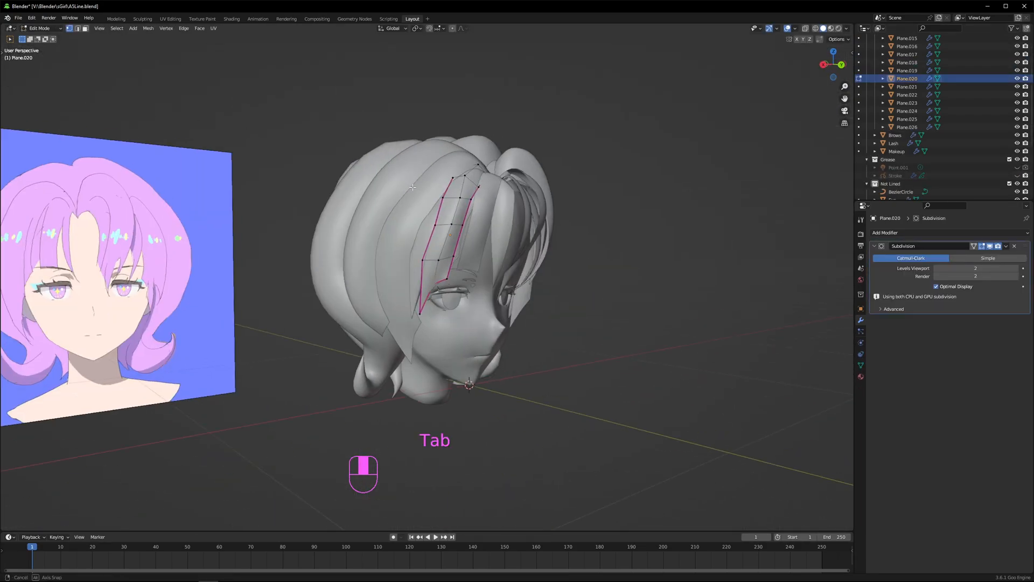
{"action": "key", "text": "Tab"}
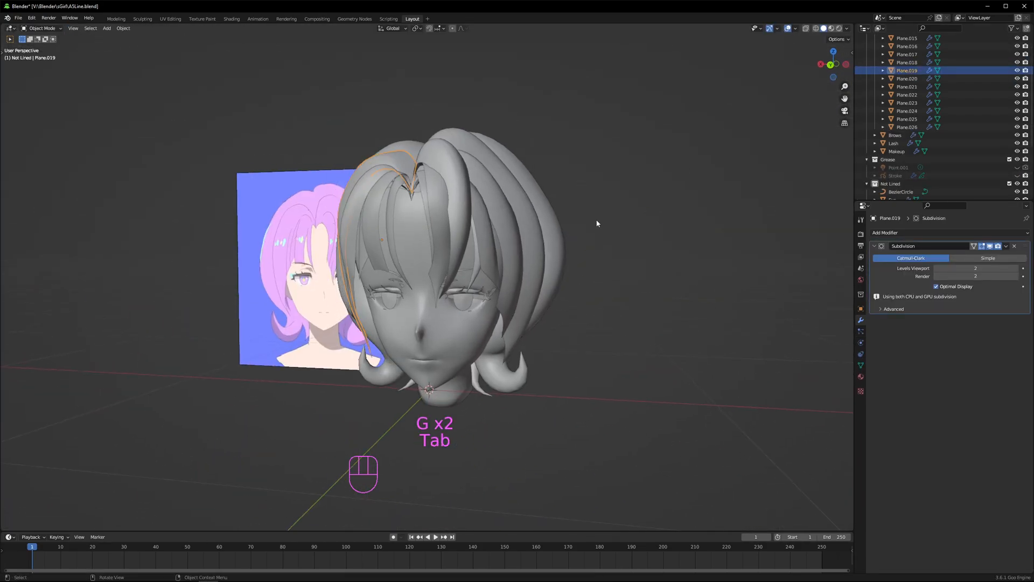
{"action": "key", "text": "Tab"}
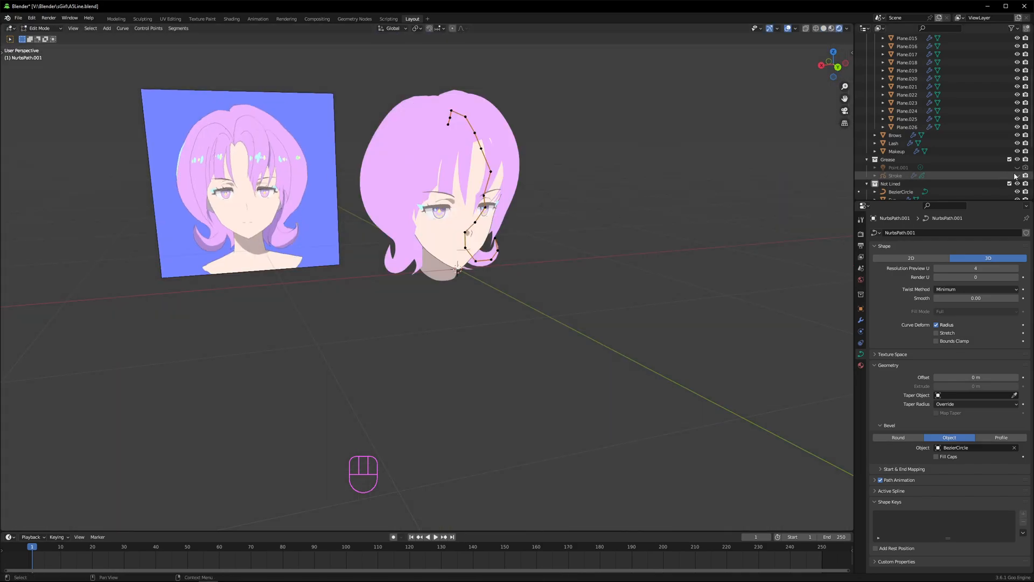
Edit Plane.019's vertices so the fringe strand follows the reference drawing's pink hair.
{"action": "key", "text": "Tab"}
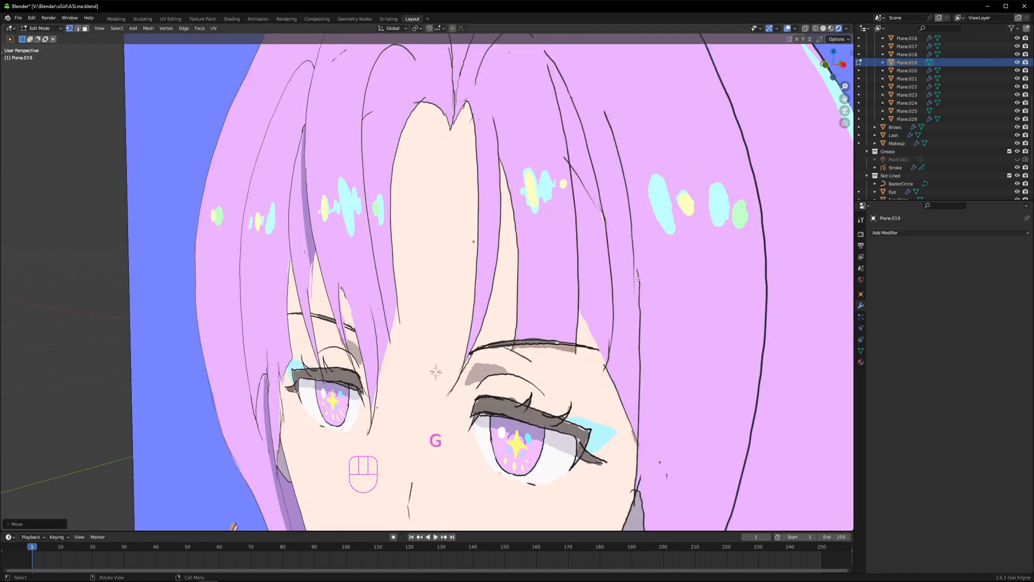
Flip the normals of the first backward-facing strand so it faces outward.
{"action": "key", "text": "Tab"}
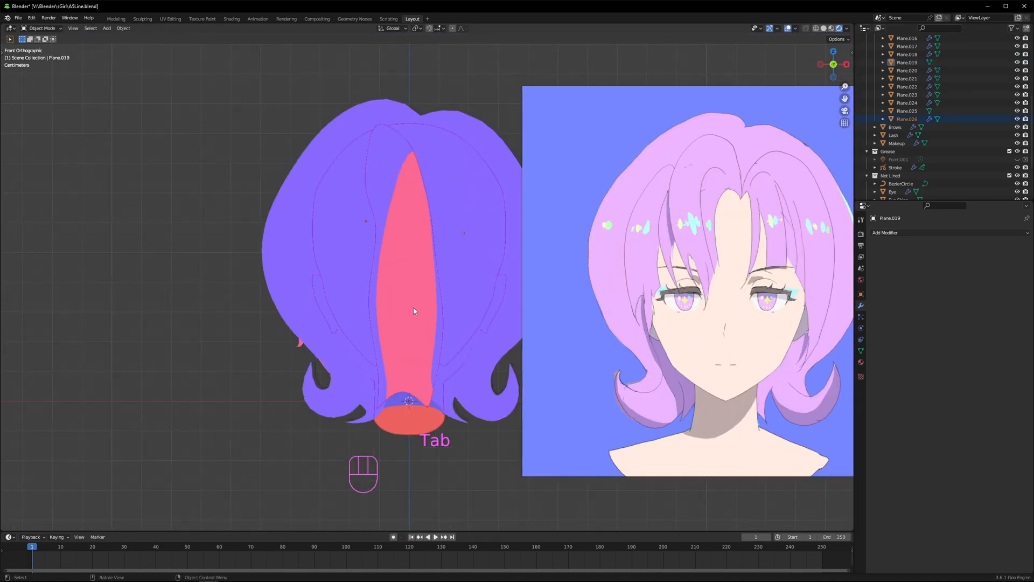
{"action": "key", "text": "Tab"}
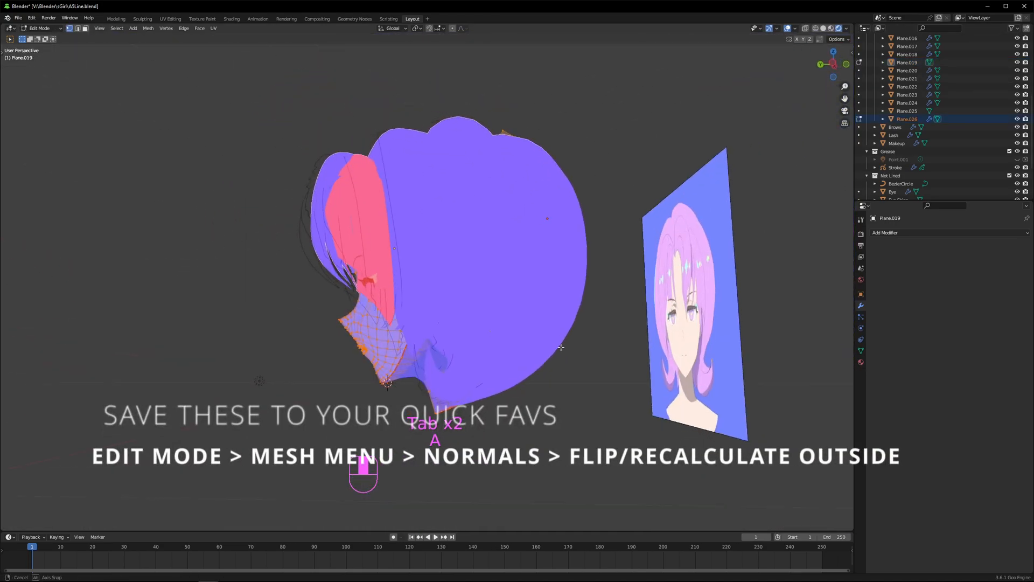
{"action": "key", "text": "Tab"}
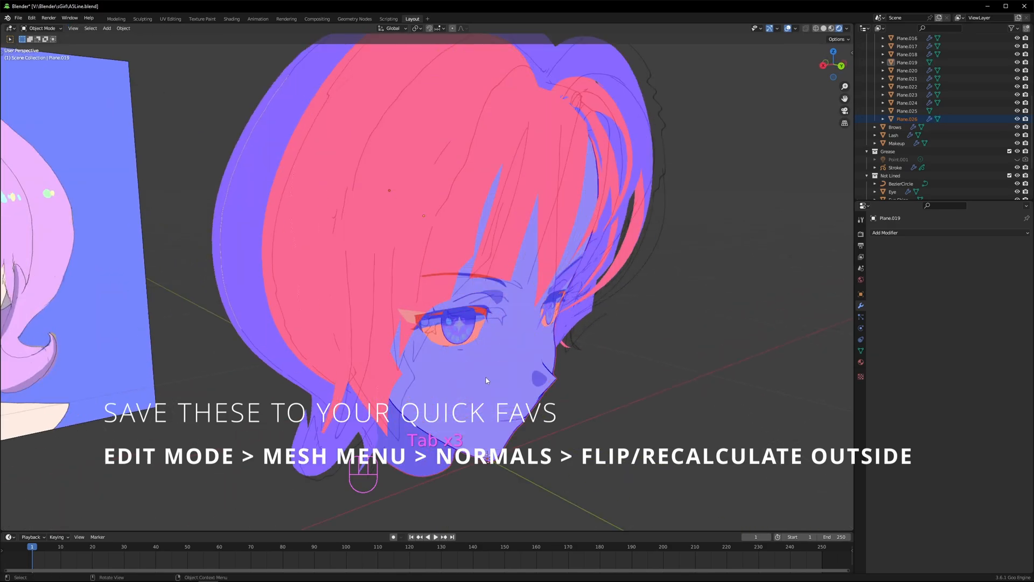
{"action": "key", "text": "Tab"}
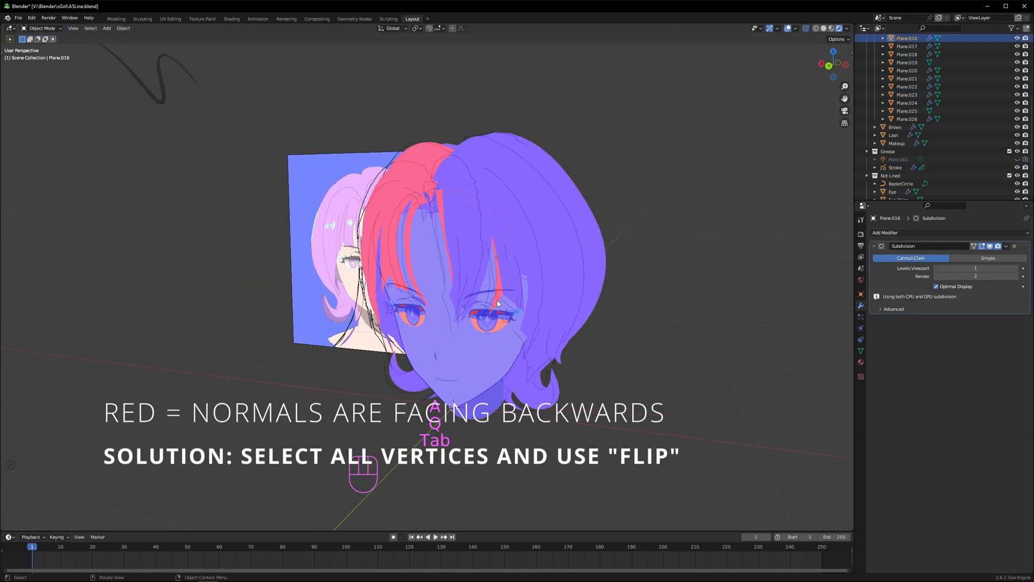
Flip the normals on the remaining red strands and start editing the red bang strand Plane.020.
{"action": "key", "text": "Tab"}
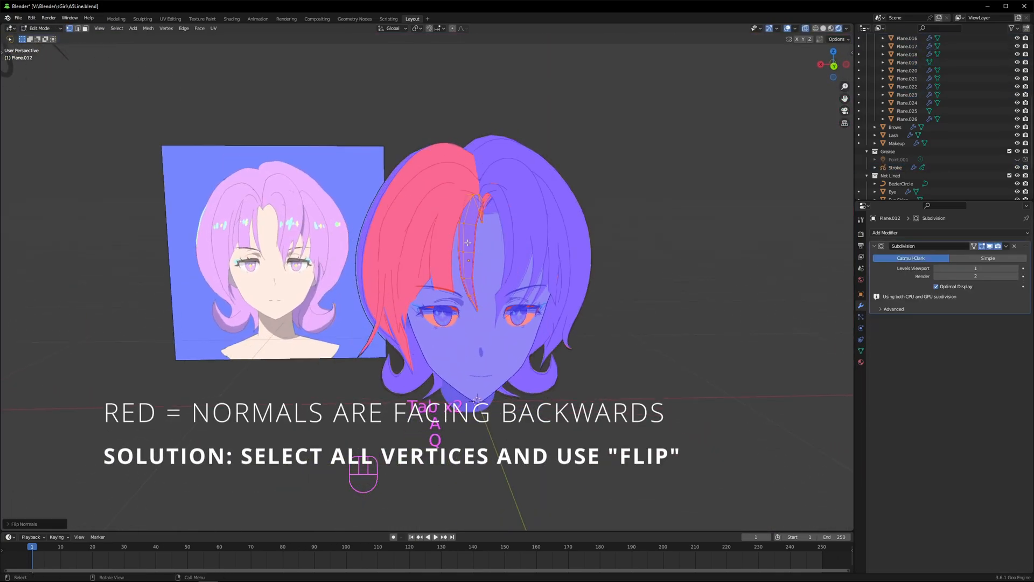
{"action": "key", "text": "Tab"}
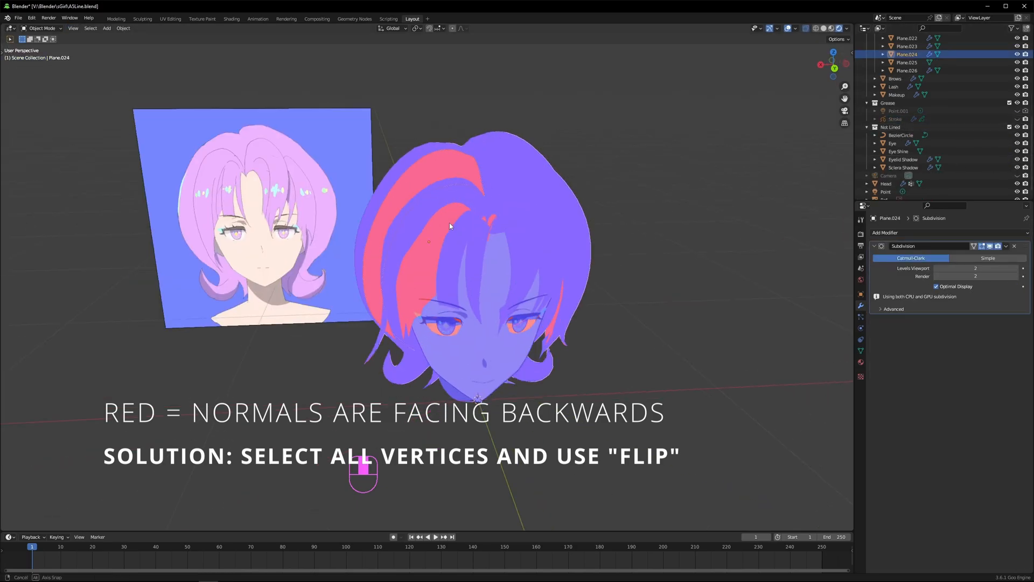
{"action": "key", "text": "Tab"}
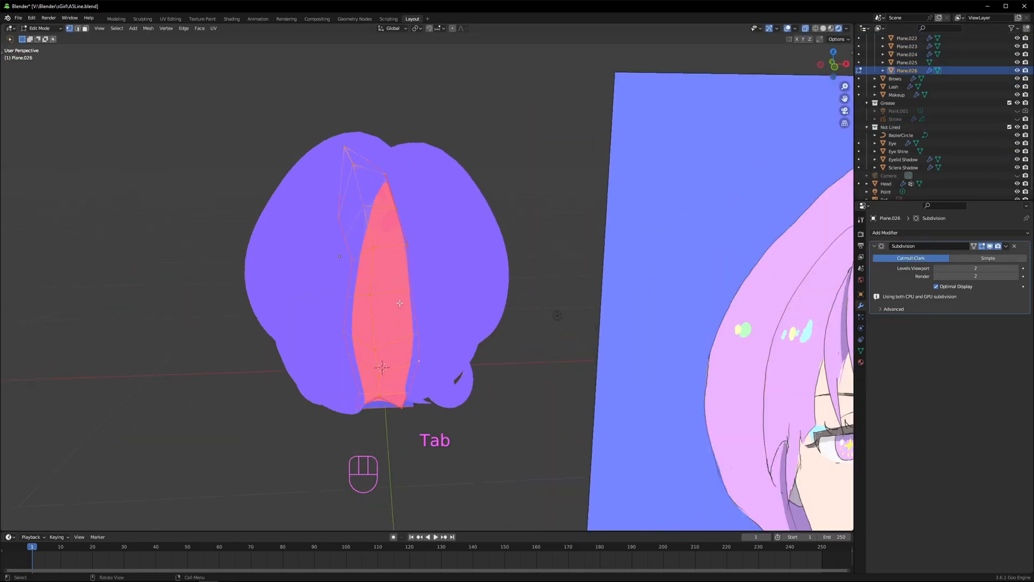
{"action": "key", "text": "Tab"}
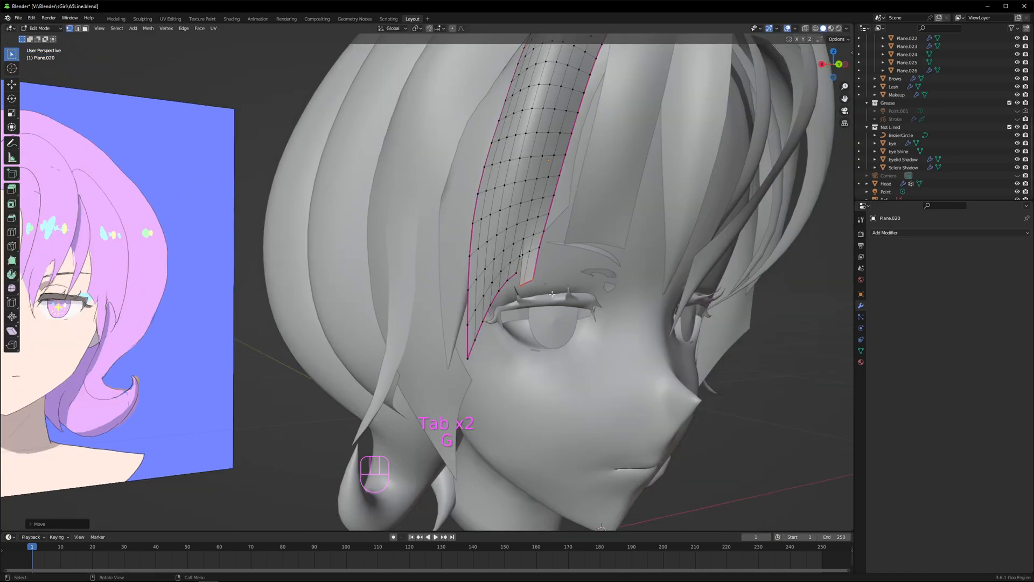
Move Plane.020's vertices so the bang sits over the forehead and finish the edit.
{"action": "key", "text": "g"}
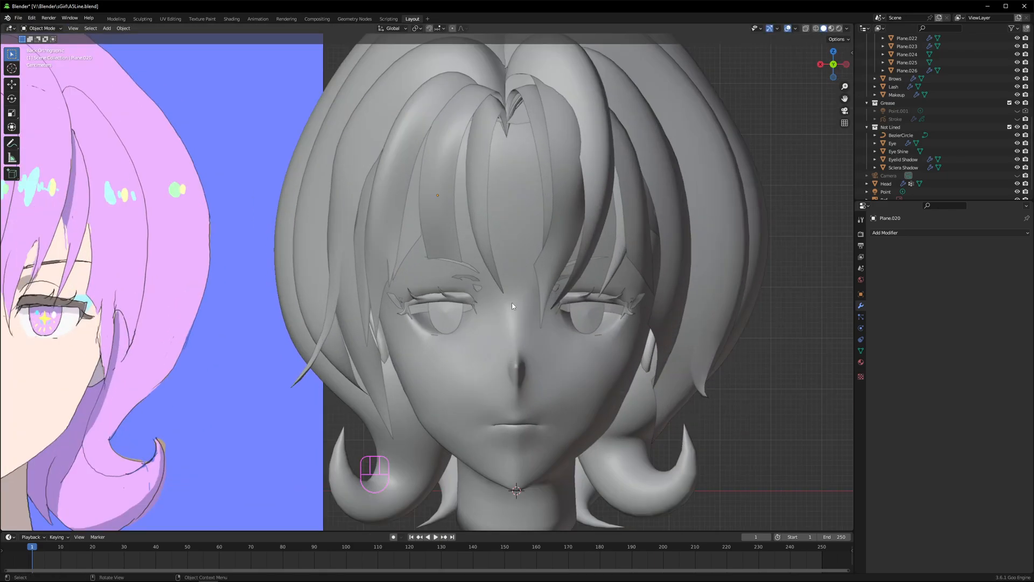
{"action": "key", "text": "Tab"}
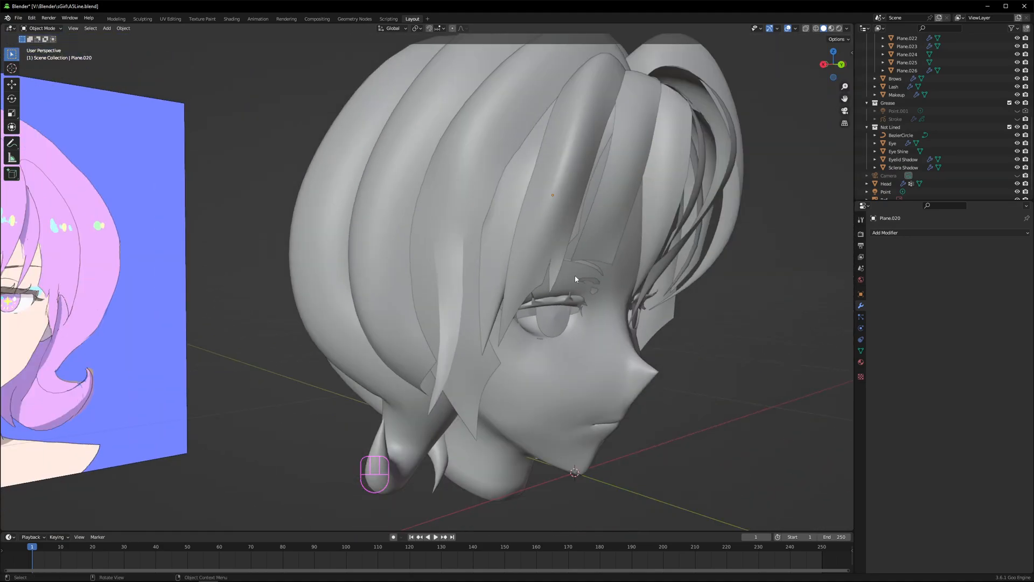
Reshape the Plane.022 and Plane.023 bang strands' edge vertices to follow the head in back view.
{"action": "key", "text": "Tab"}
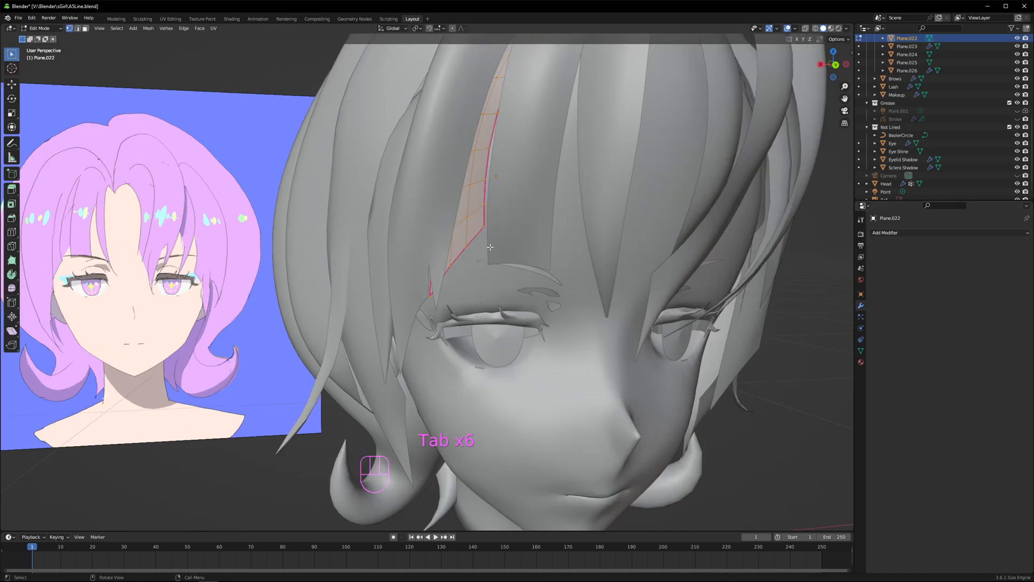
{"action": "key", "text": "Tab"}
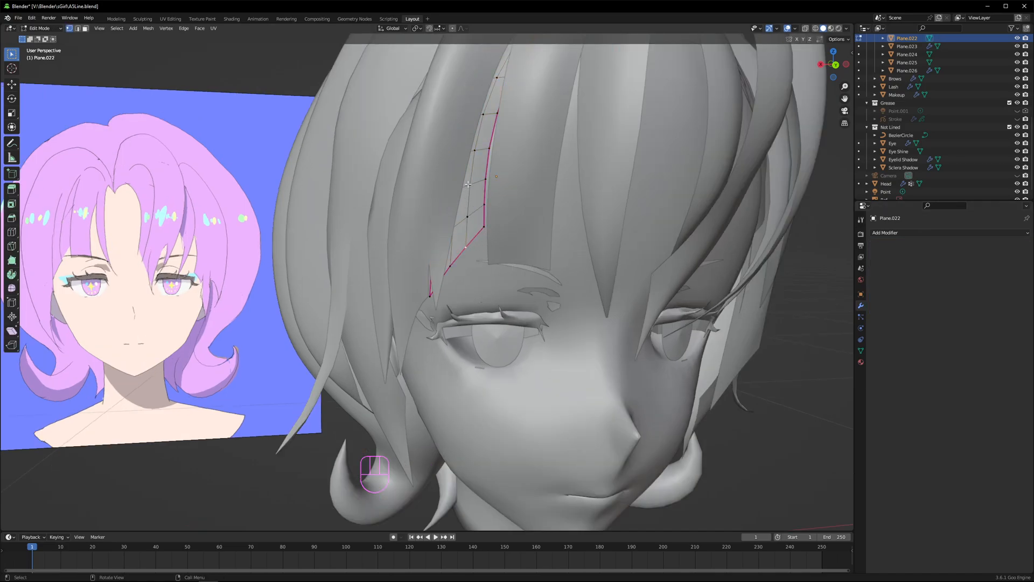
{"action": "left_click", "coordinate": [12, 246]}
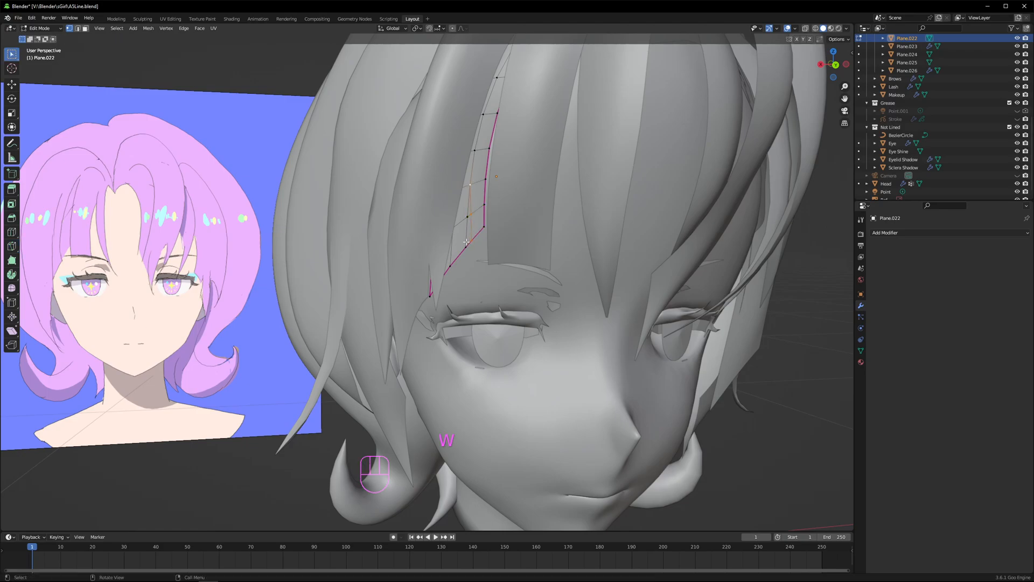
{"action": "key", "text": "g"}
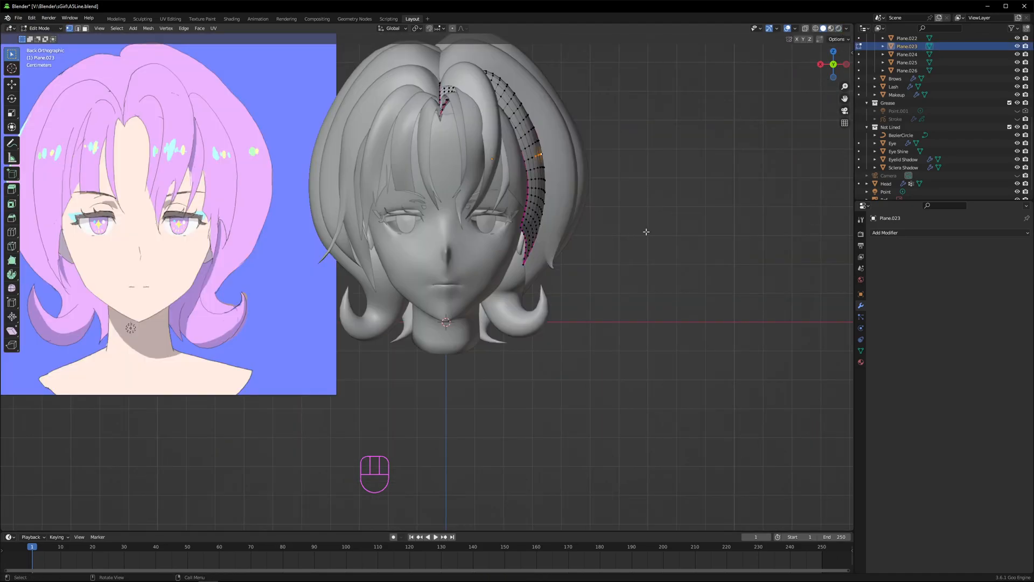
{"action": "key", "text": "s"}
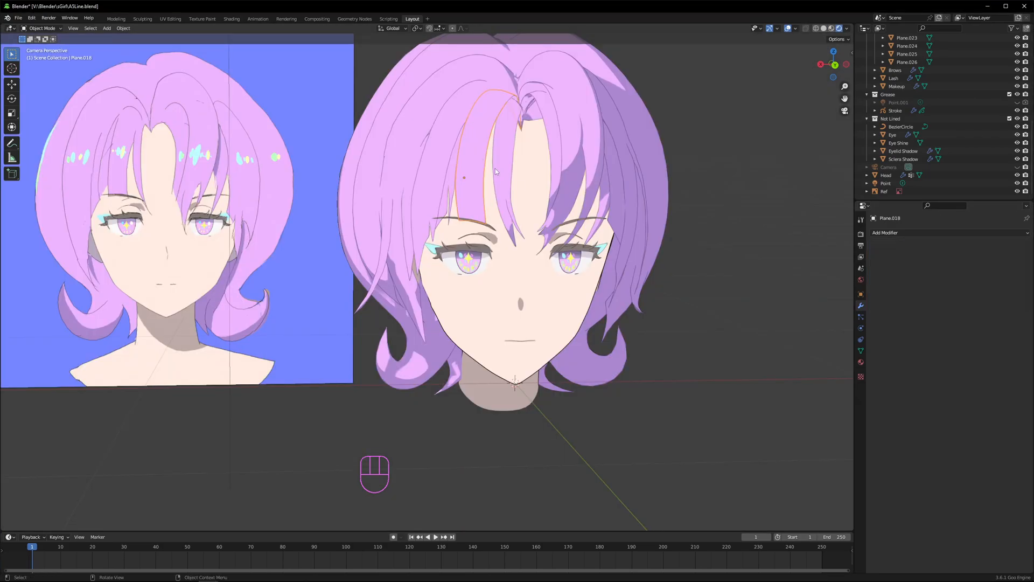
Rename the bang strands as FrontBang objects and check FrontBangL3's UVs have root faces at the top.
{"action": "left_click", "coordinate": [1006, 245]}
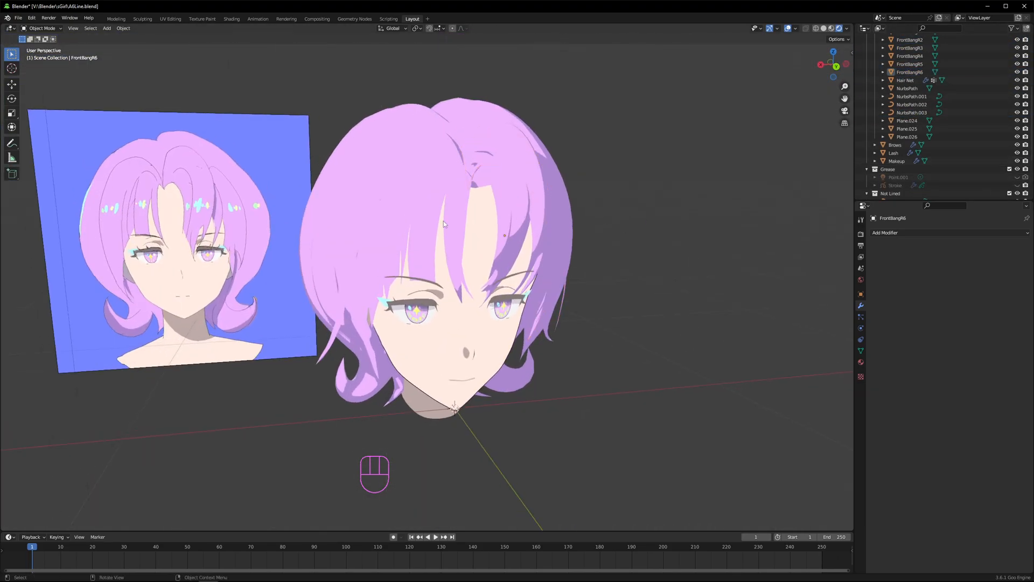
{"action": "left_click", "coordinate": [170, 18]}
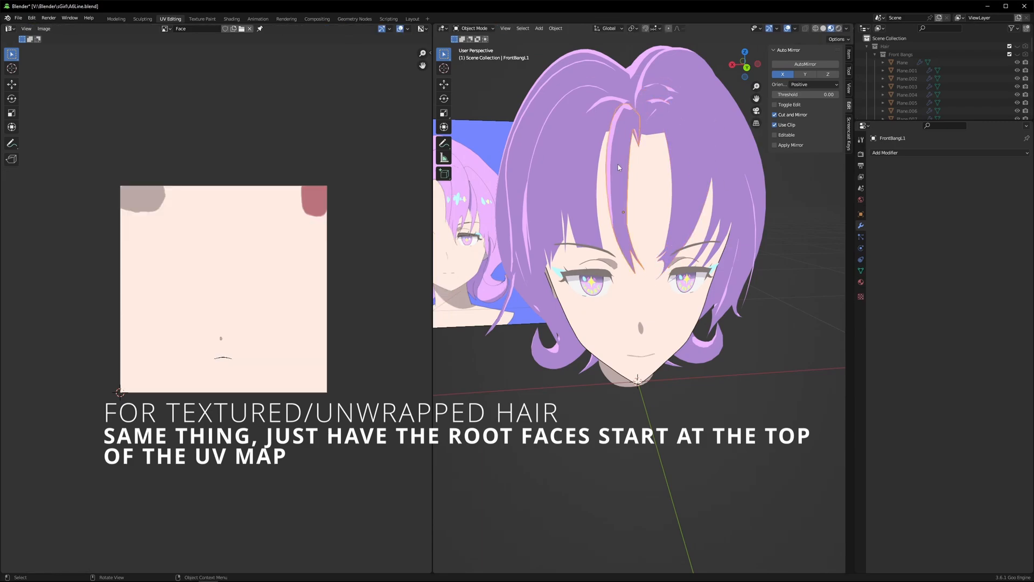
{"action": "key", "text": "Tab"}
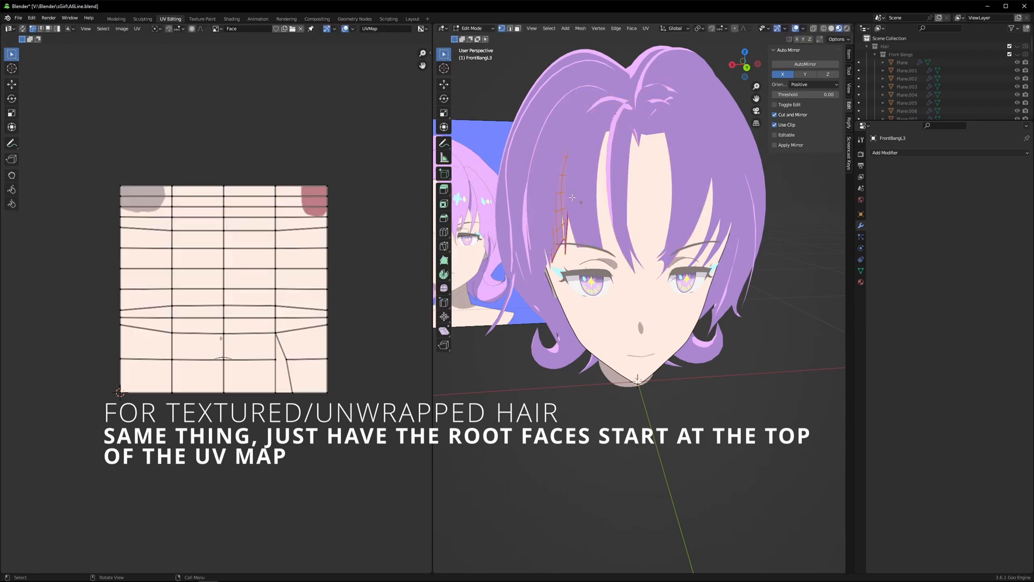
{"action": "left_click", "coordinate": [411, 19]}
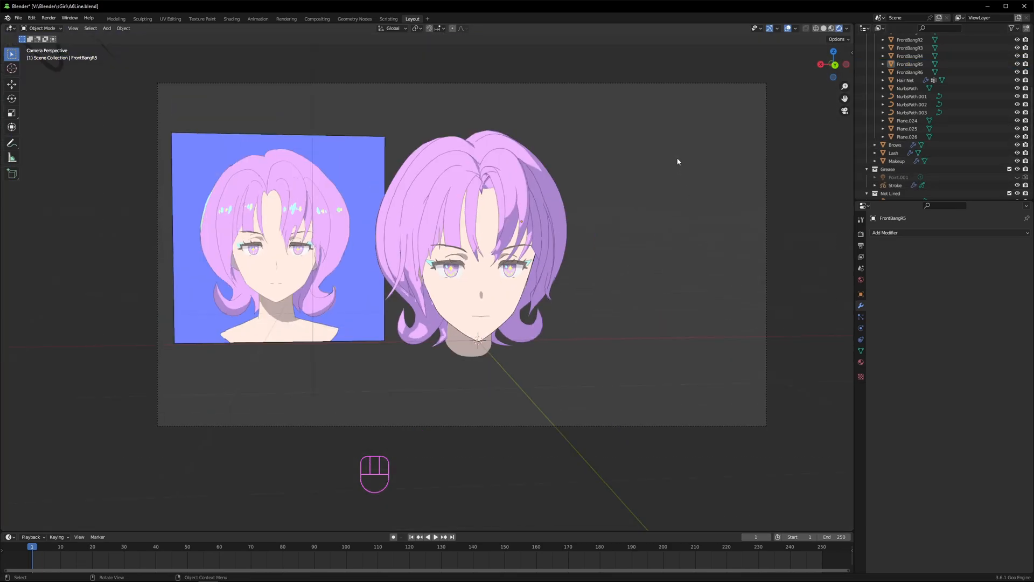
{"action": "left_click", "coordinate": [230, 18]}
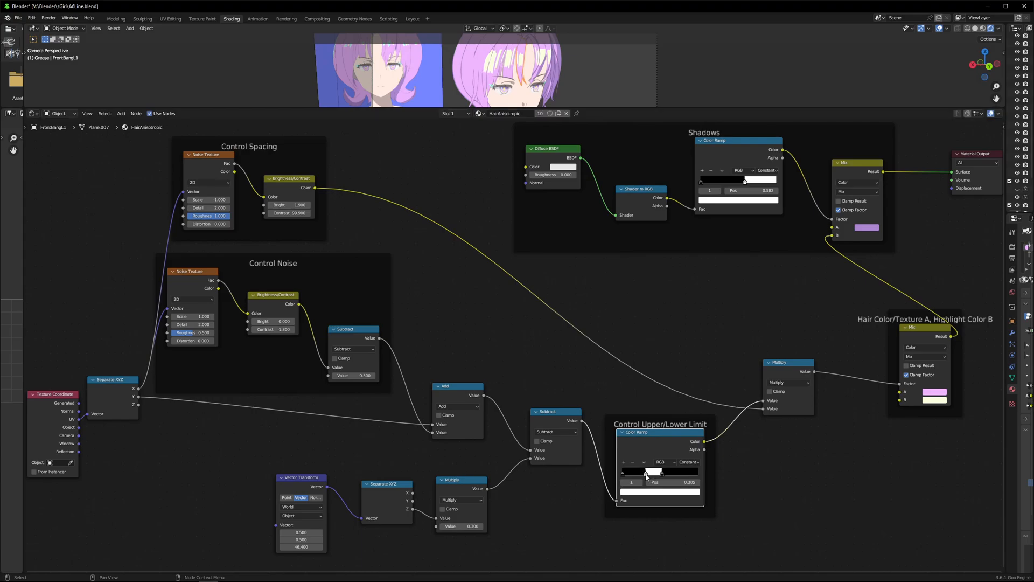
Adjust the HairAnisotropic ramp's highlight limit, noise contrast and spacing brightness values.
{"action": "left_click_drag", "start_coordinate": [645, 475], "coordinate": [660, 472]}
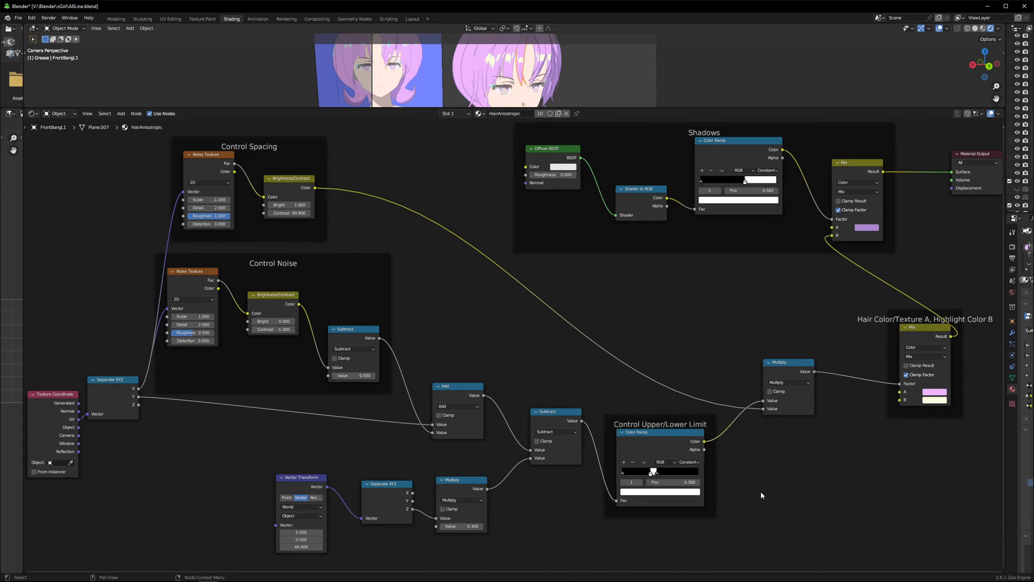
{"action": "mouse_move", "coordinate": [806, 507]}
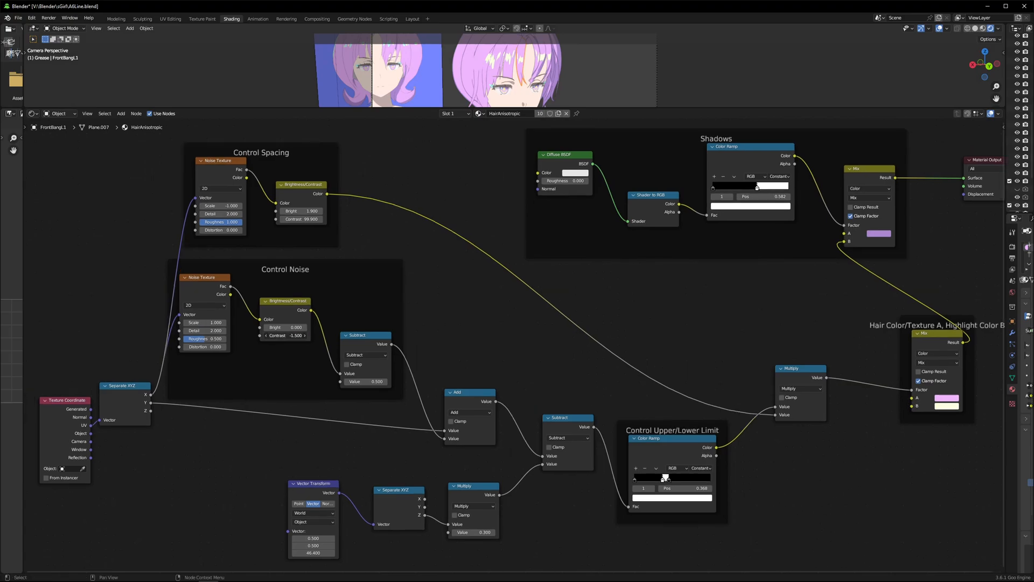
{"action": "left_click", "coordinate": [291, 335]}
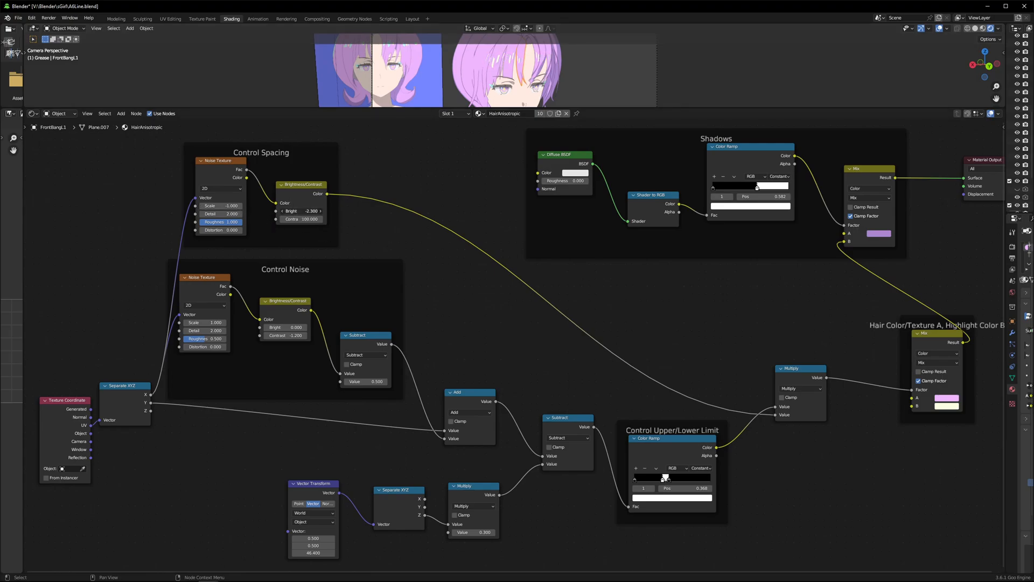
{"action": "left_click", "coordinate": [304, 210]}
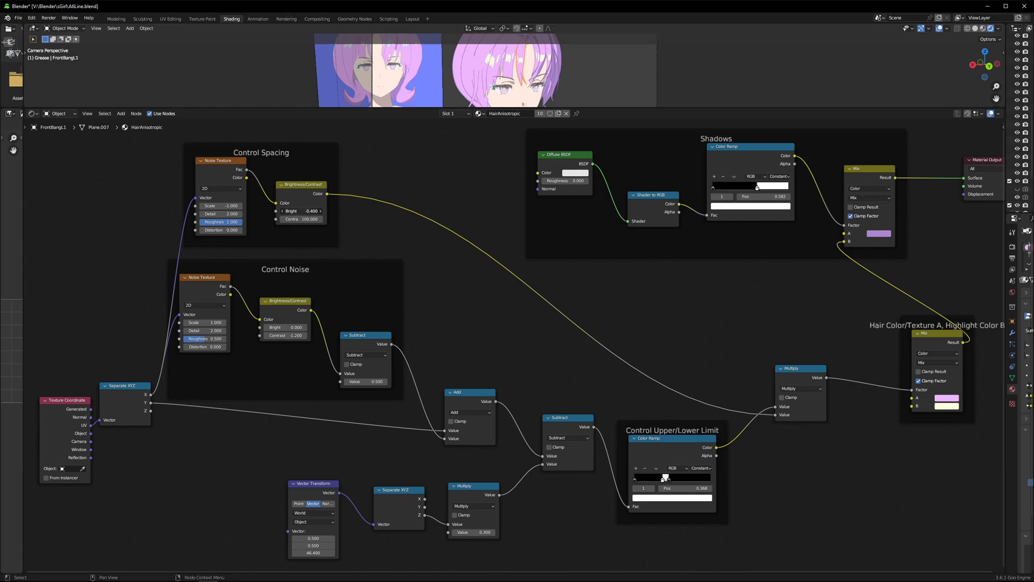
{"action": "left_click", "coordinate": [301, 210]}
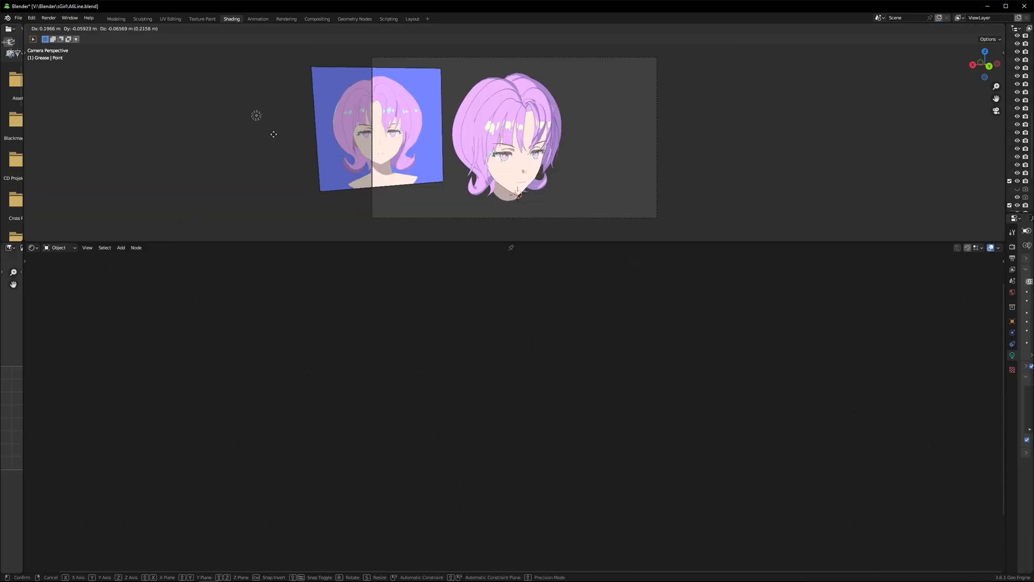
{"action": "mouse_move", "coordinate": [284, 129]}
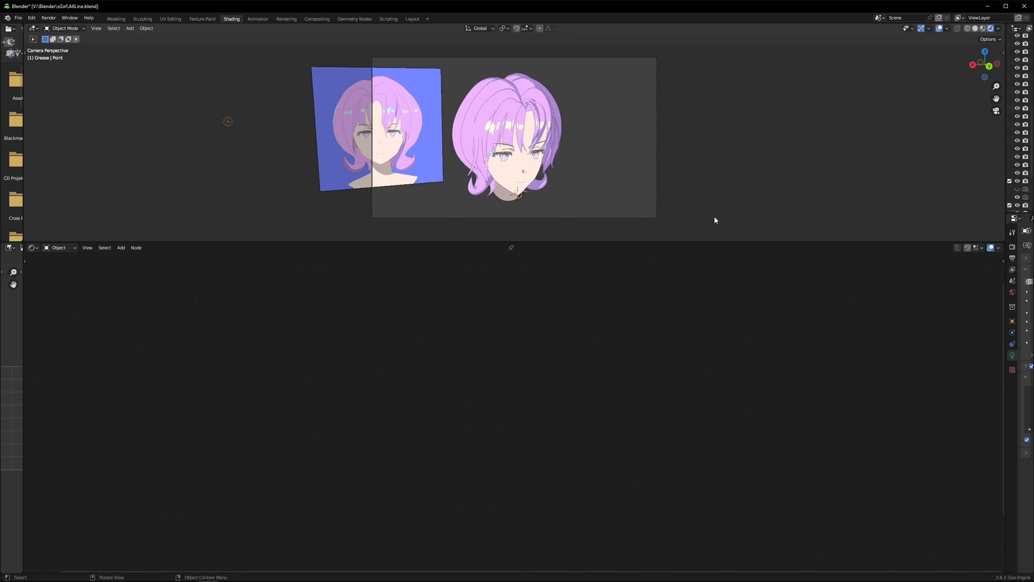
Select the FrontBangL2 strand to display its HairAnisotropic node tree in the Shader Editor.
{"action": "left_click", "coordinate": [519, 115]}
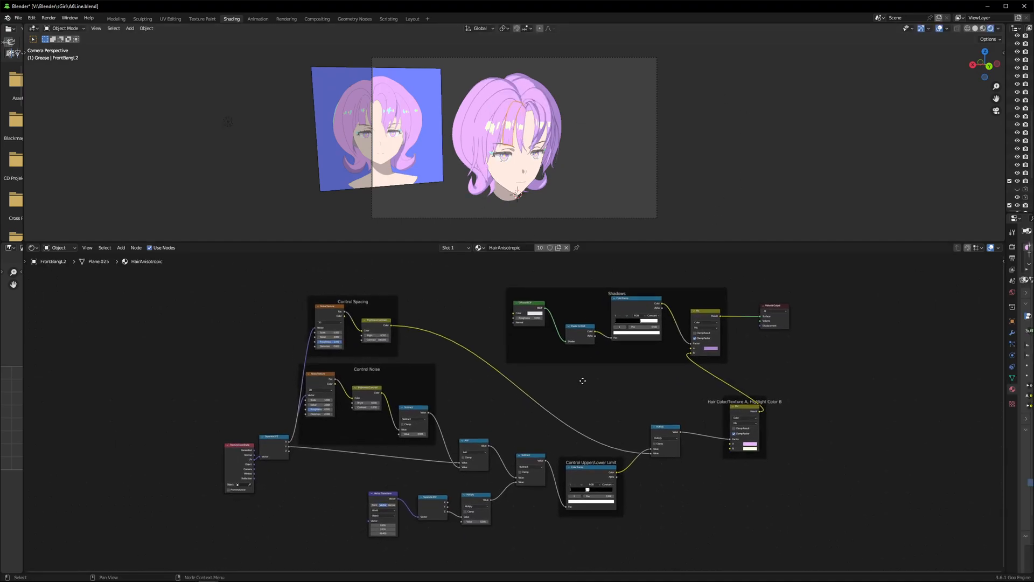